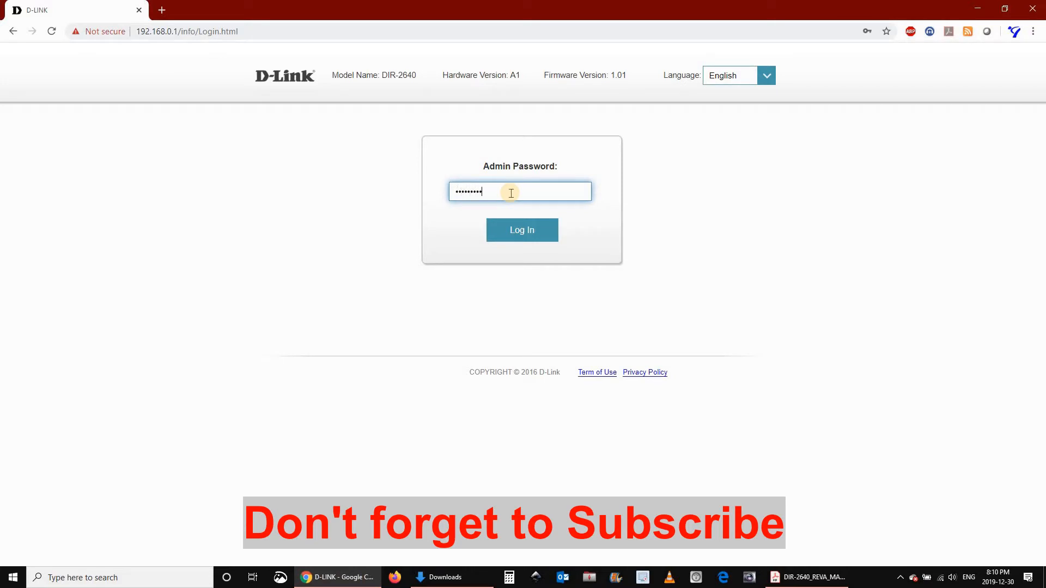
- Log in with the admin password and open the empty Schedule list under Management > Time & Schedule
left_click(522, 230)
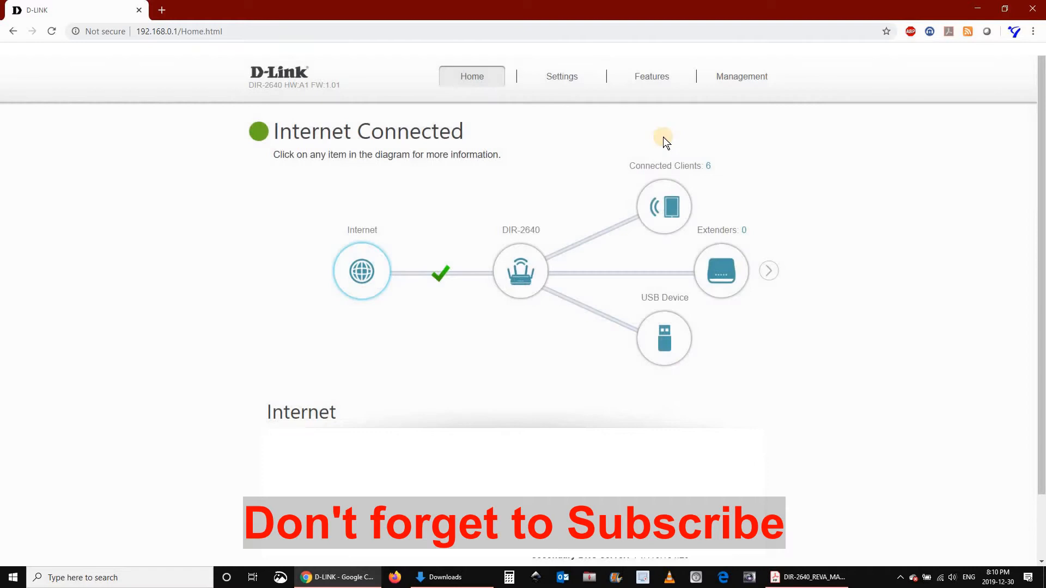
left_click(741, 76)
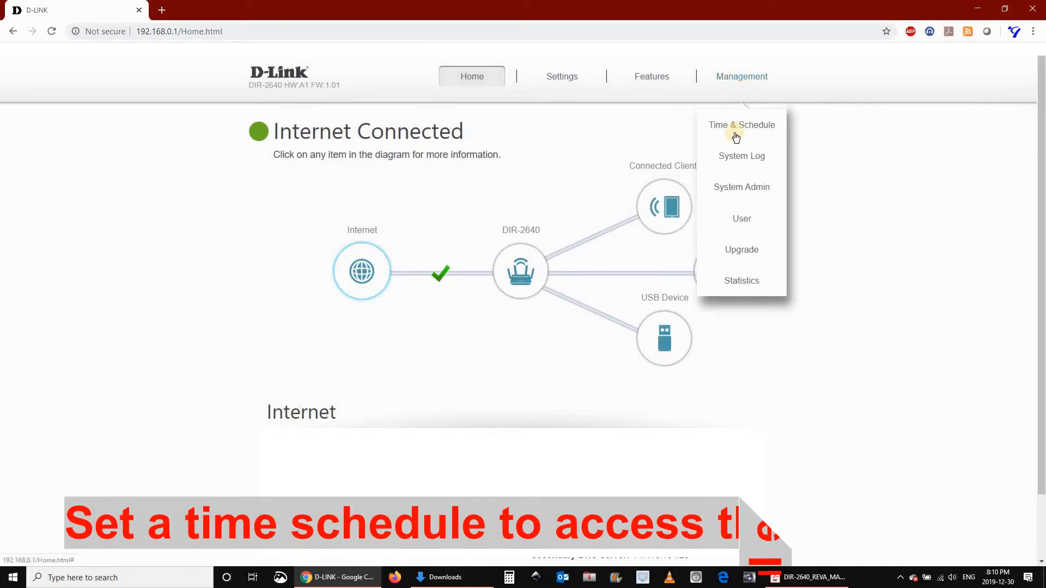
left_click(741, 125)
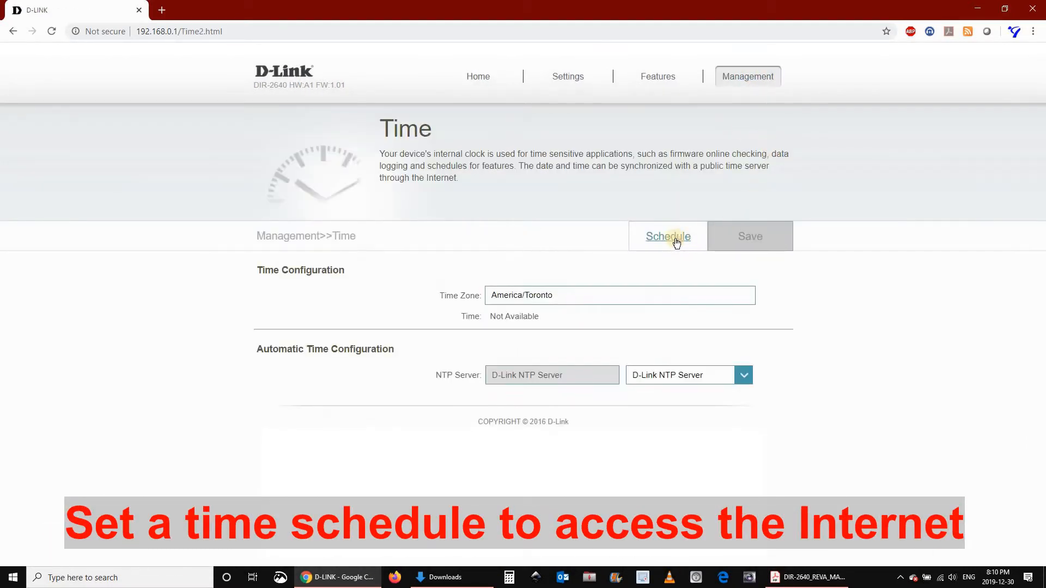
left_click(667, 236)
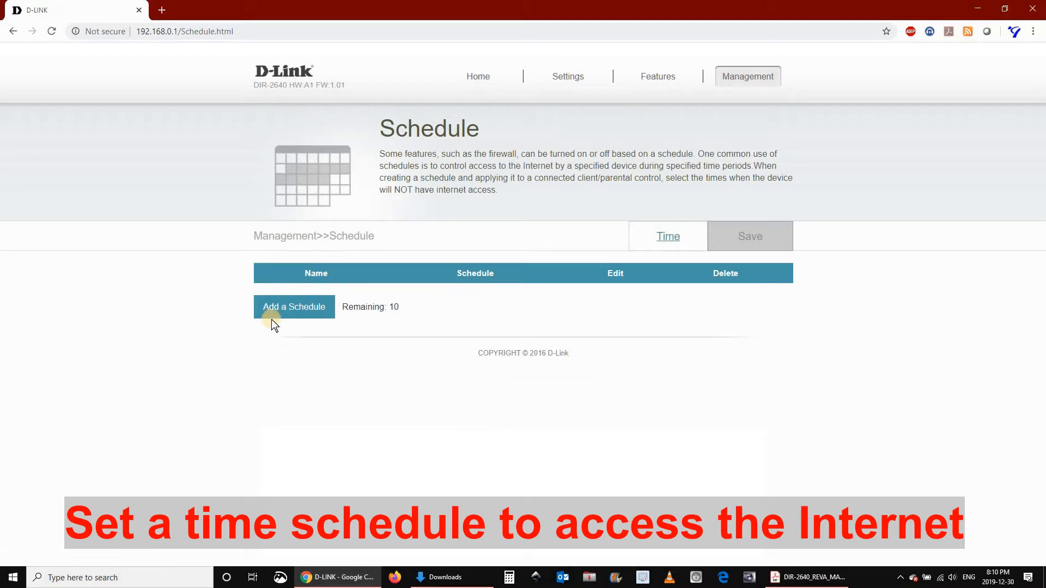
- Start a new schedule named 'Child 1'
left_click(294, 307)
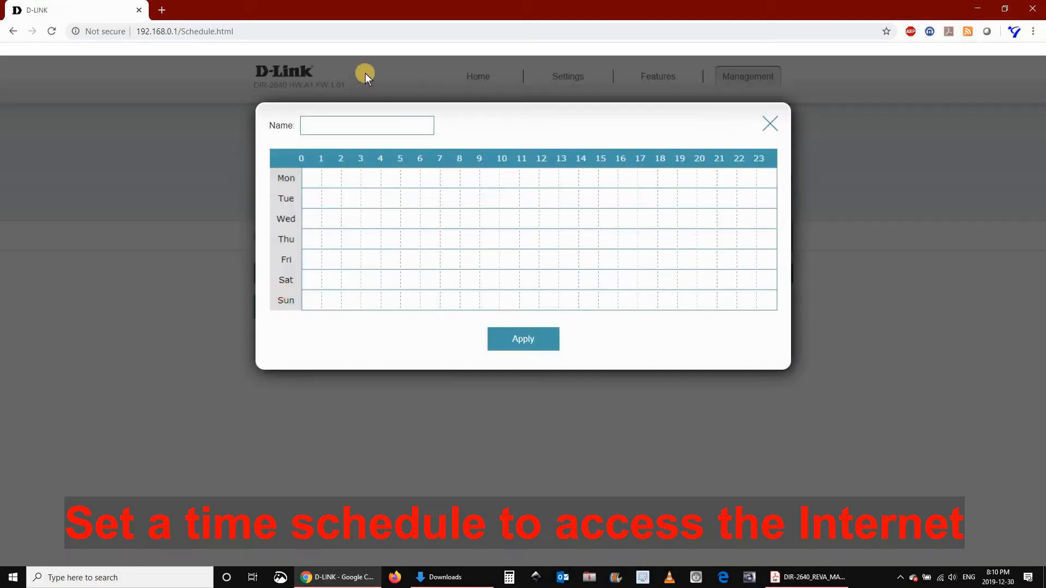
left_click(366, 125)
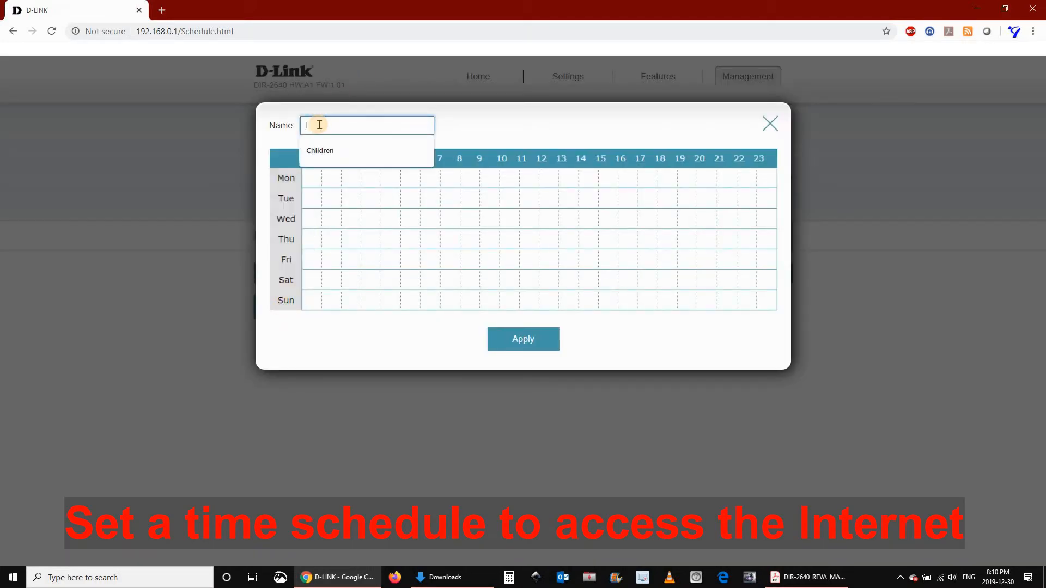
type("Child 1")
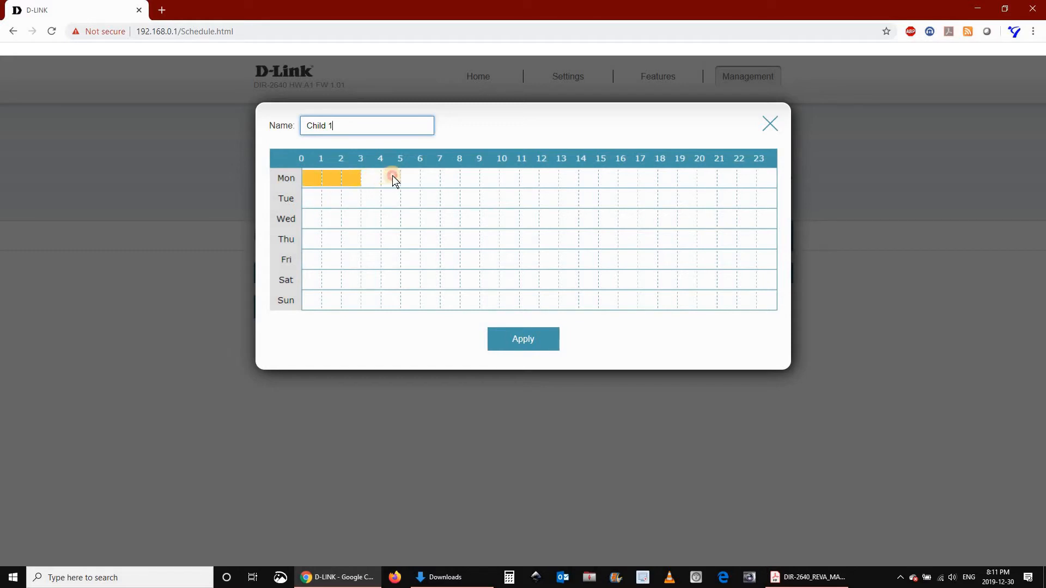
- Mark blocked hours: weekdays 0–16 and 17–24, weekends 0–10, 11–15 and 18–24
left_click_drag(392, 178, 585, 178)
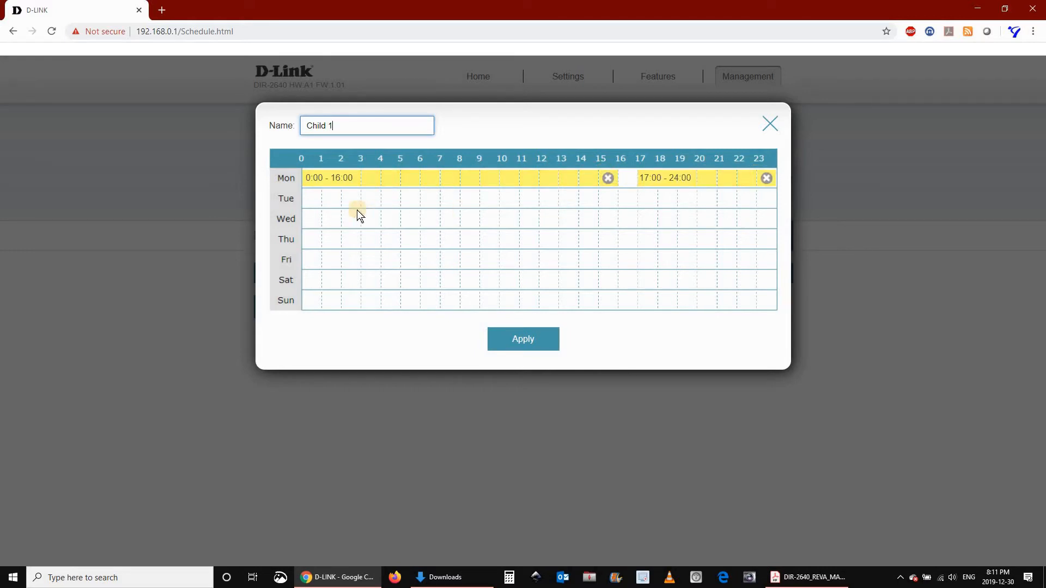
left_click_drag(303, 198, 607, 198)
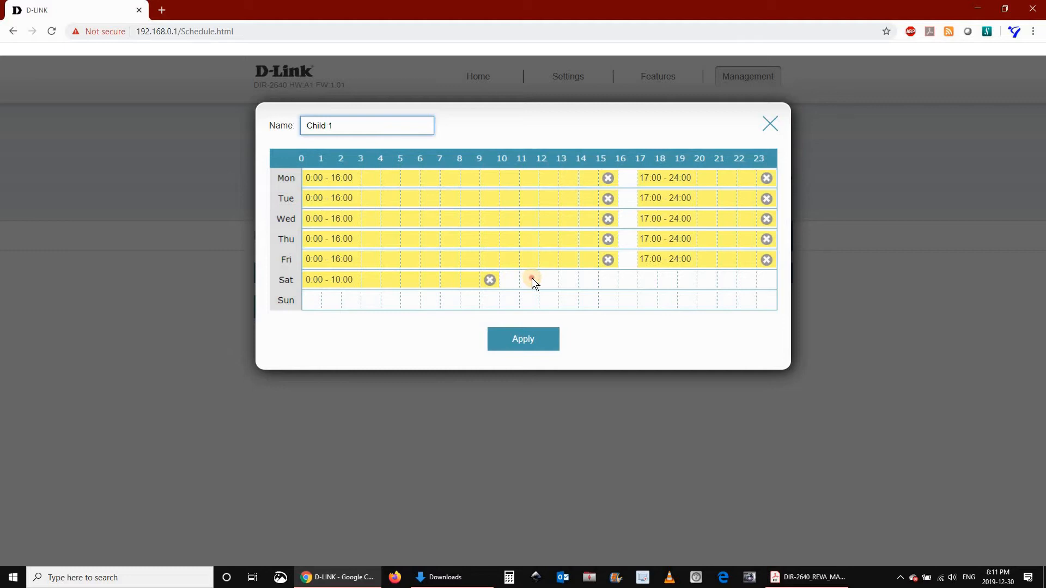
left_click_drag(533, 279, 576, 279)
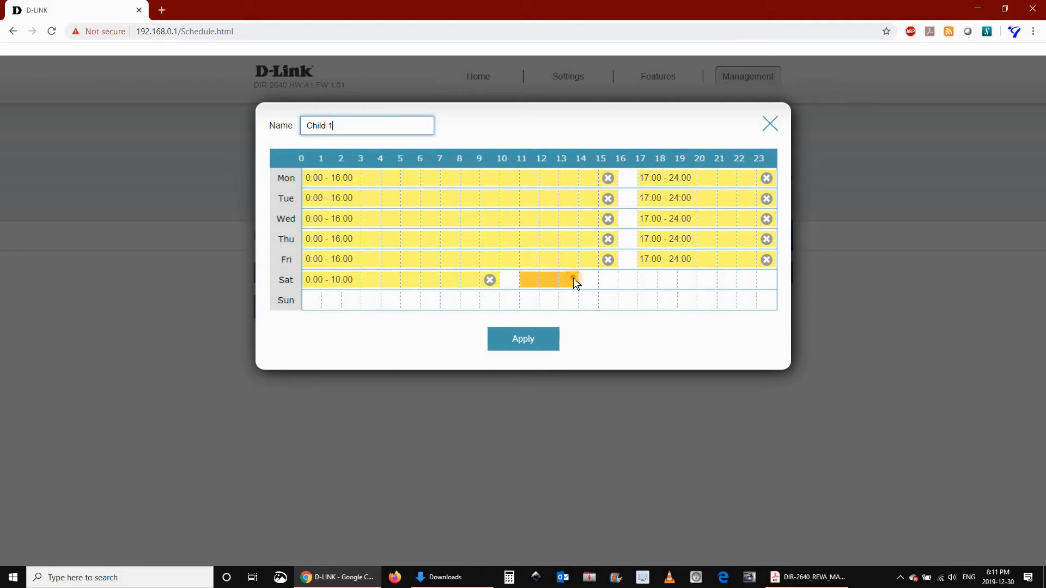
left_click_drag(519, 280, 577, 279)
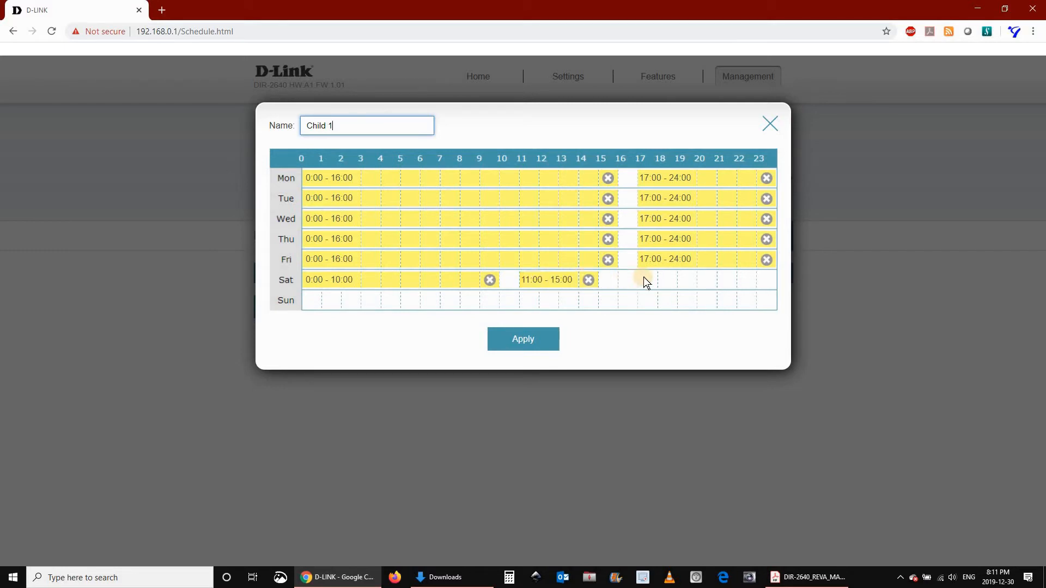
left_click_drag(641, 279, 767, 279)
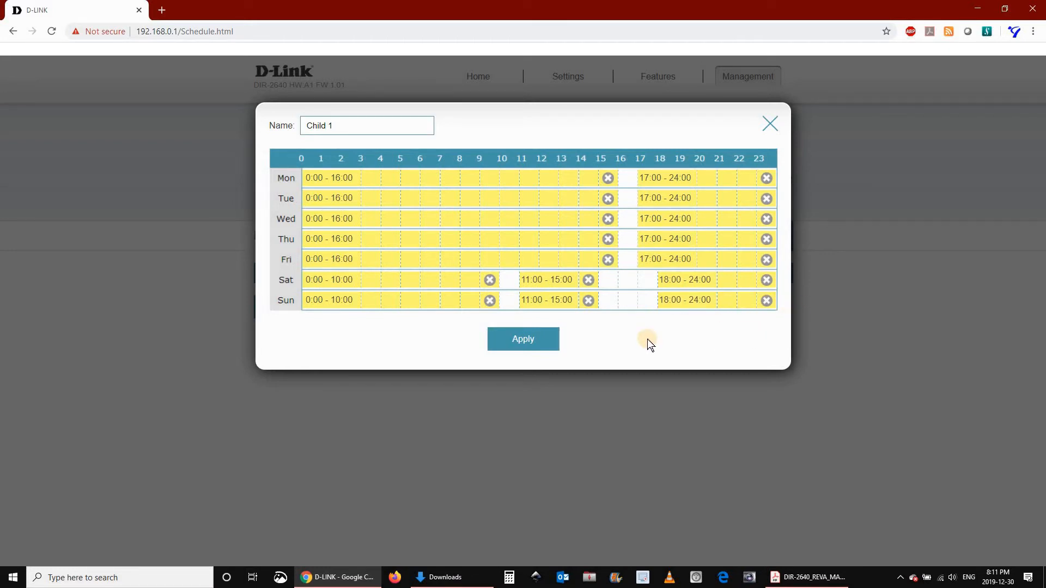
- Apply and save the Child 1 schedule, confirm, and return to the router Home page
left_click(523, 339)
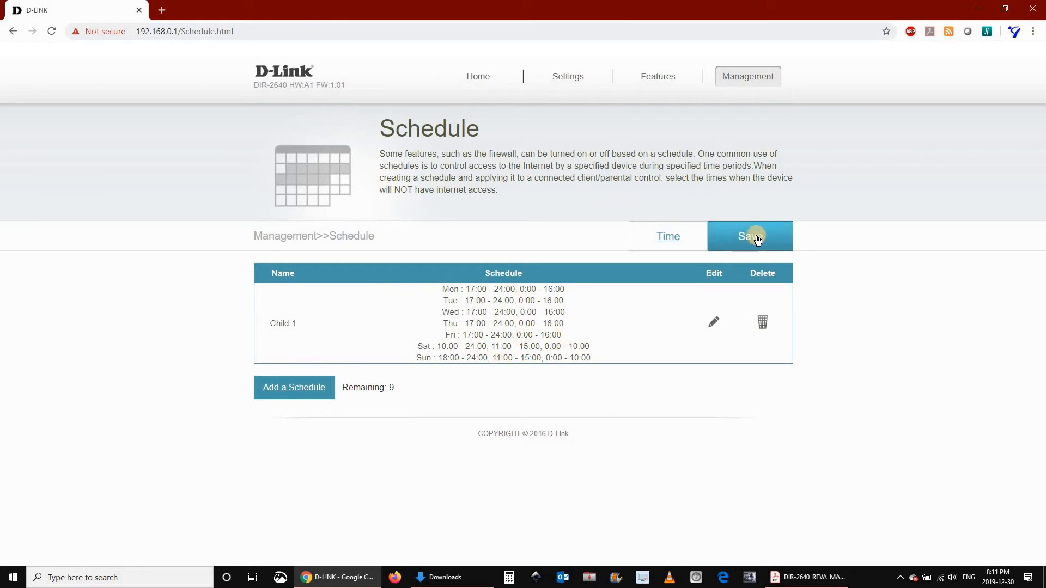
left_click(750, 236)
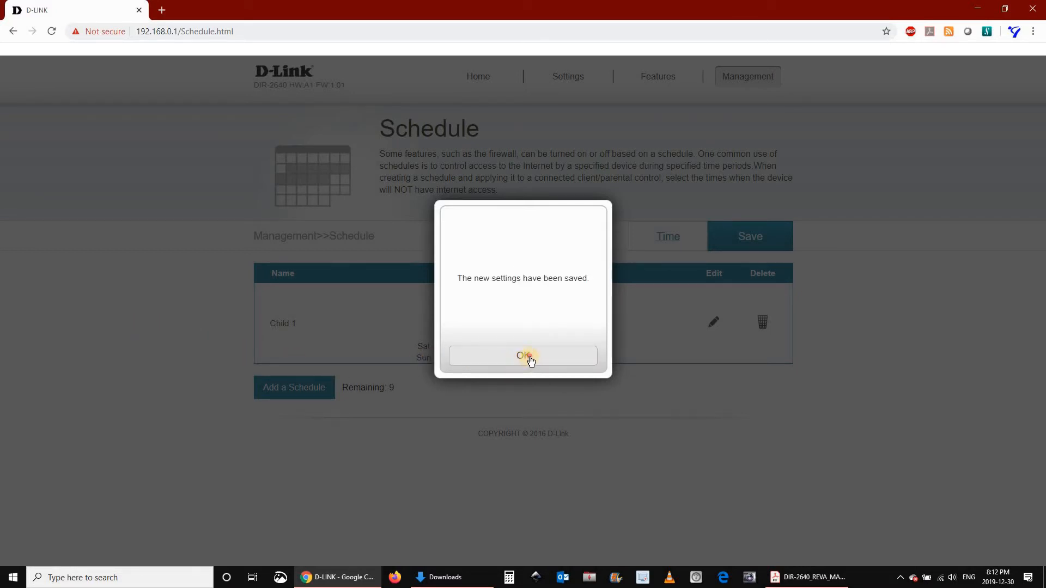
left_click(523, 356)
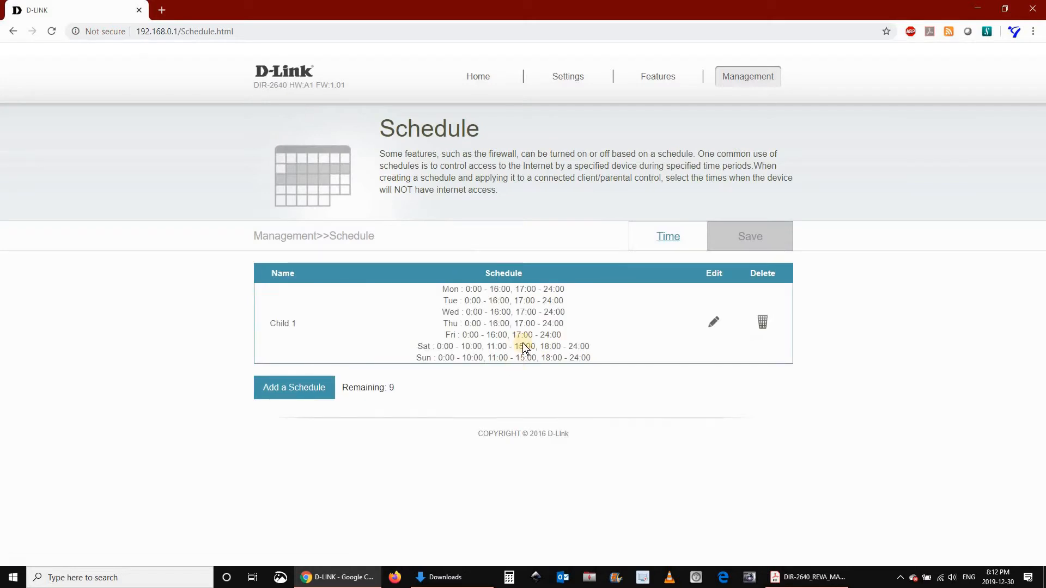
left_click(478, 76)
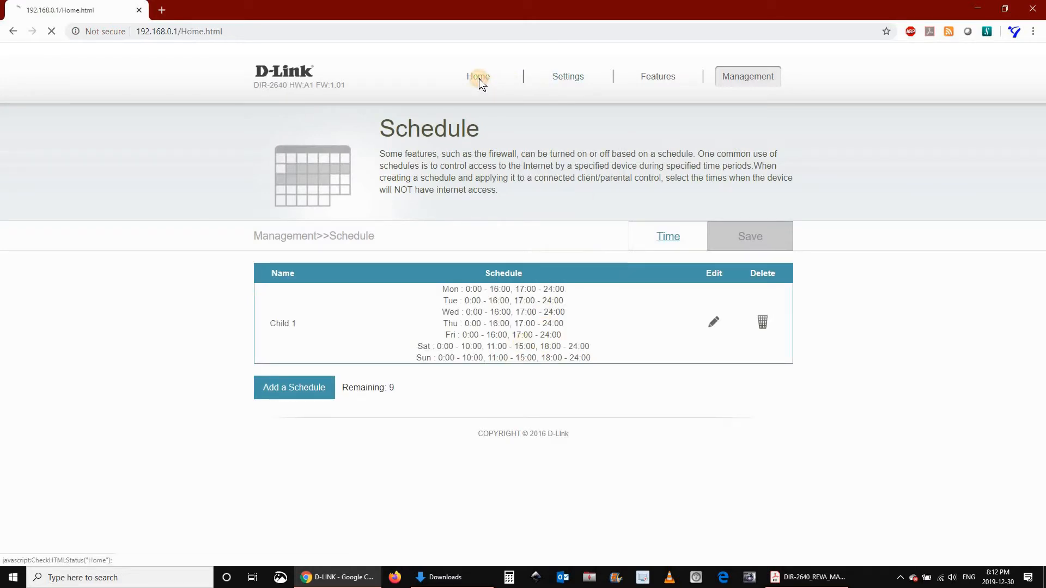
- From Connected Clients, enable parental control on WHOS-PC using the Child 1 schedule
left_click(478, 77)
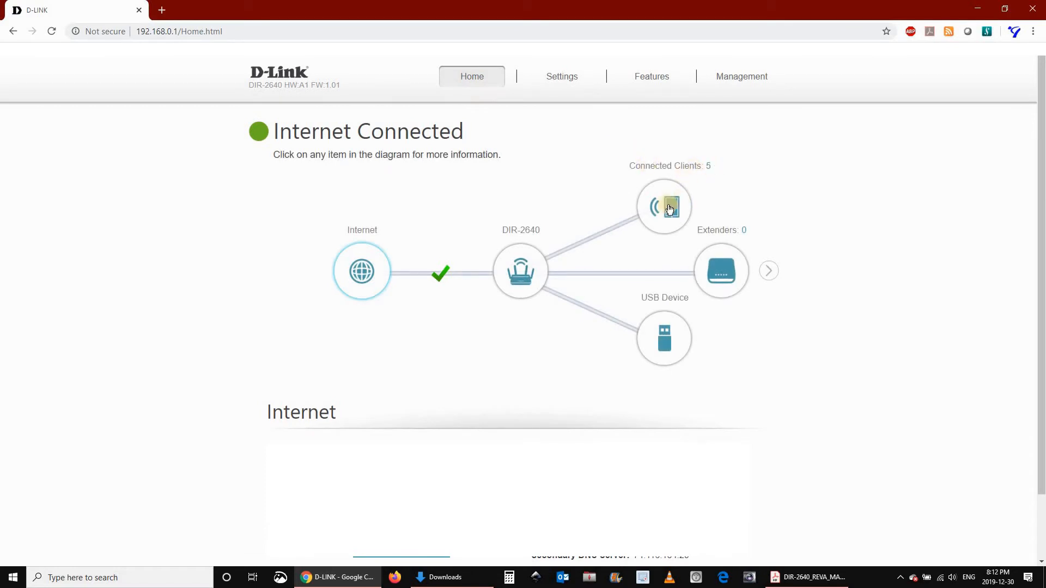
left_click(664, 206)
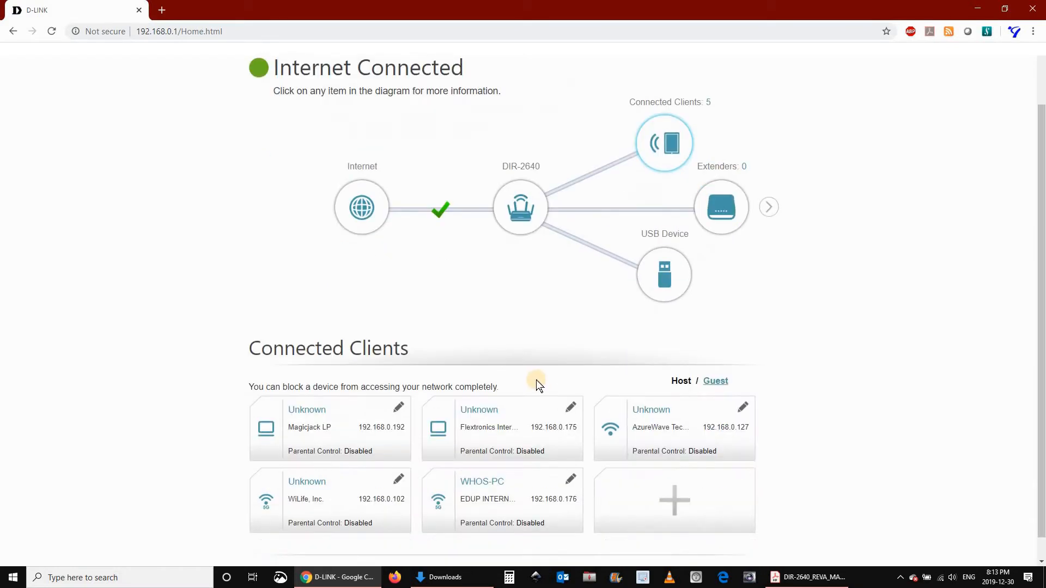
scroll("down", 3)
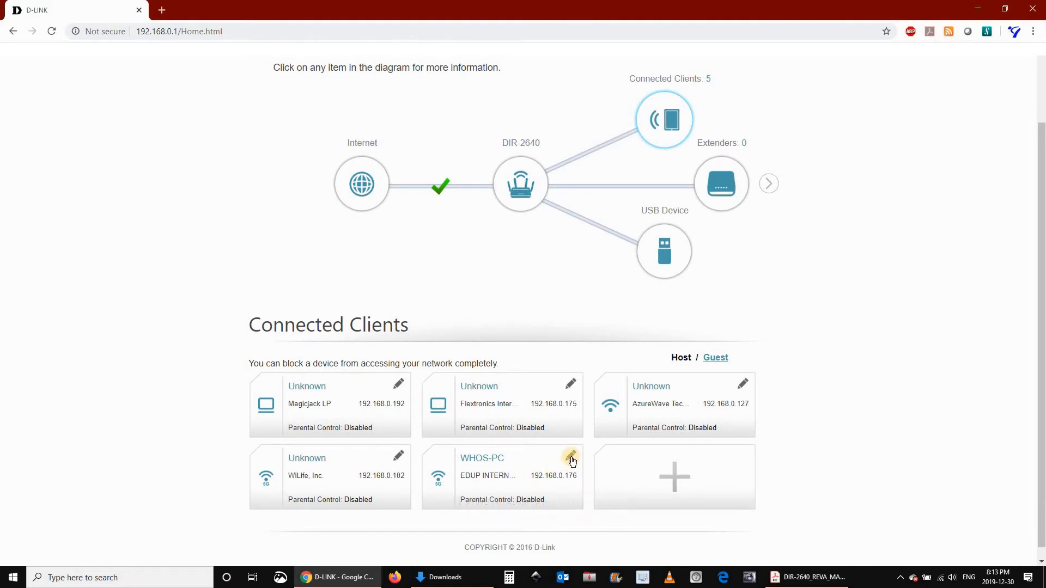
left_click(571, 457)
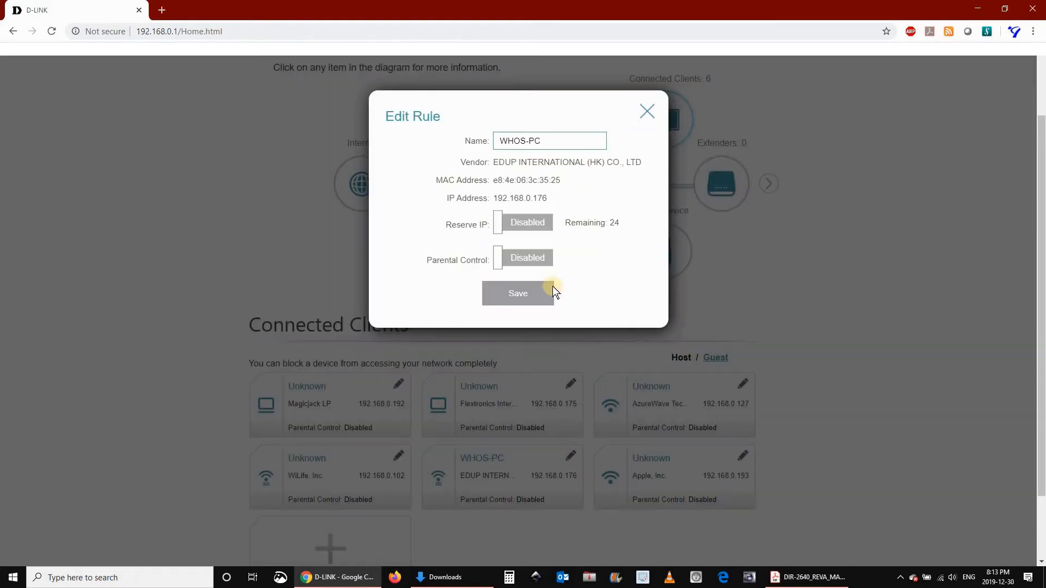
left_click(523, 258)
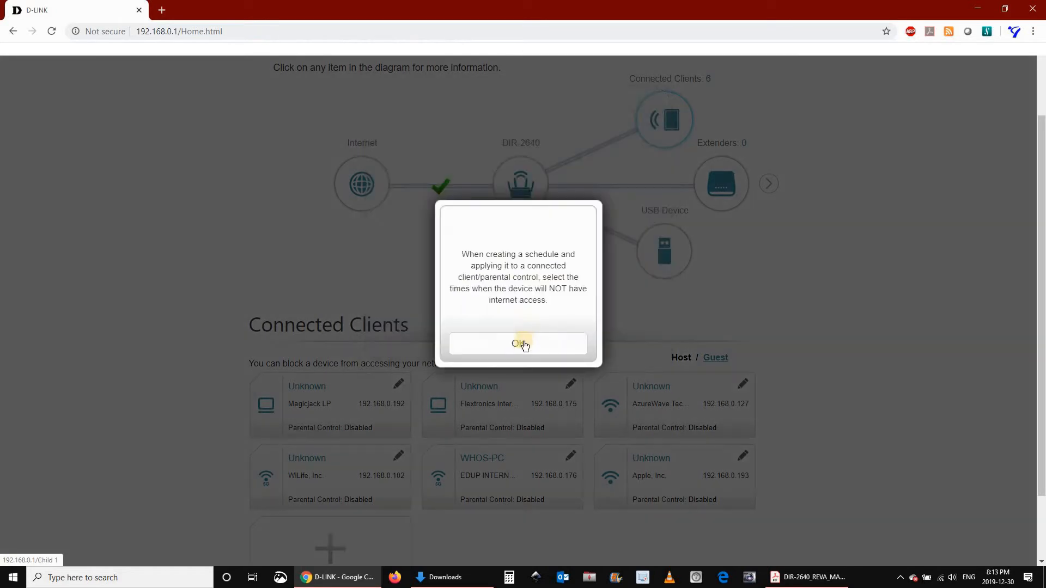
left_click(517, 344)
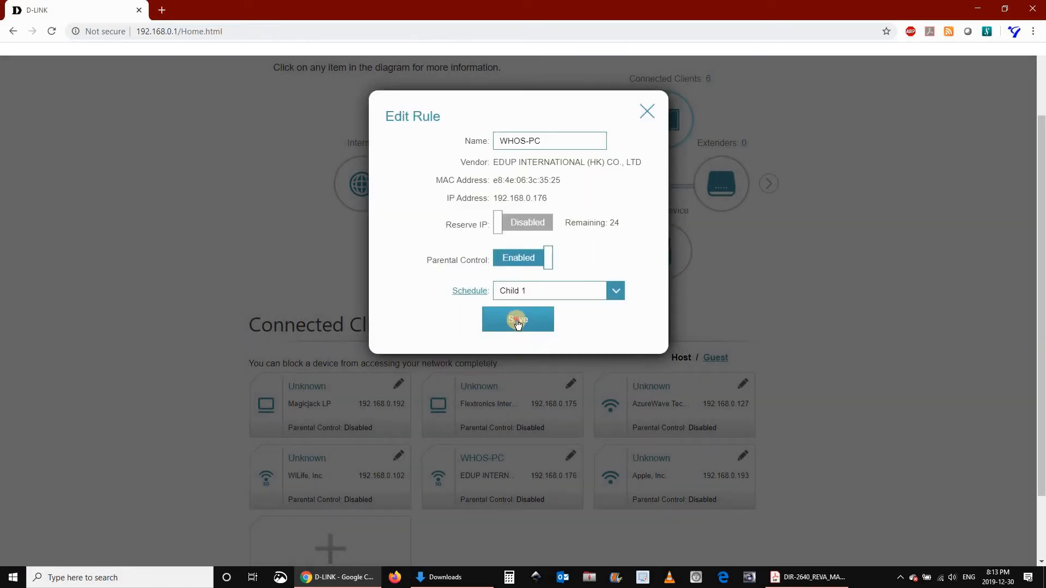
left_click(517, 319)
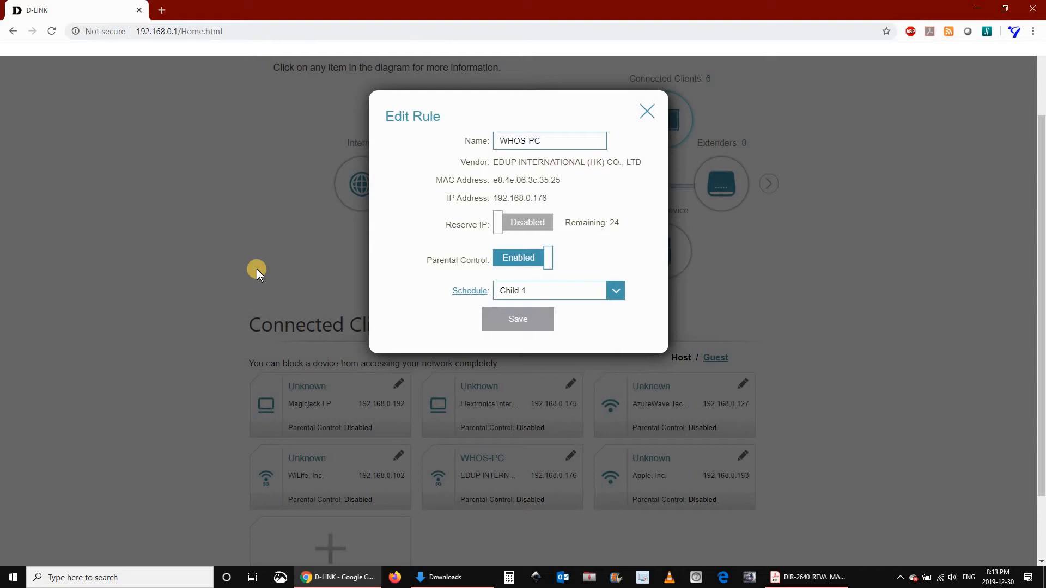
left_click(517, 319)
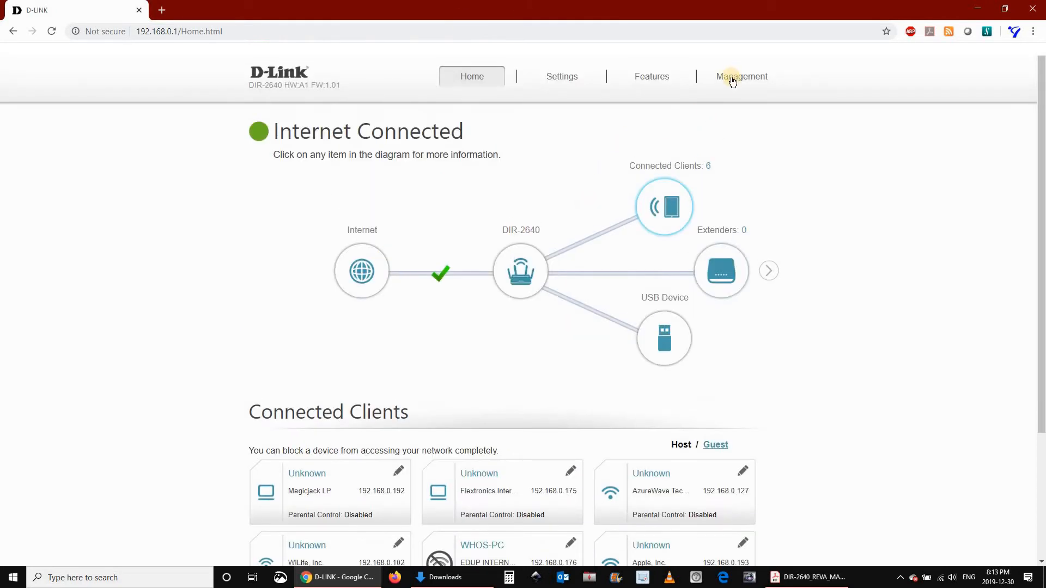
- Return to Management > Time & Schedule and view the schedule list with Child 1
left_click(740, 76)
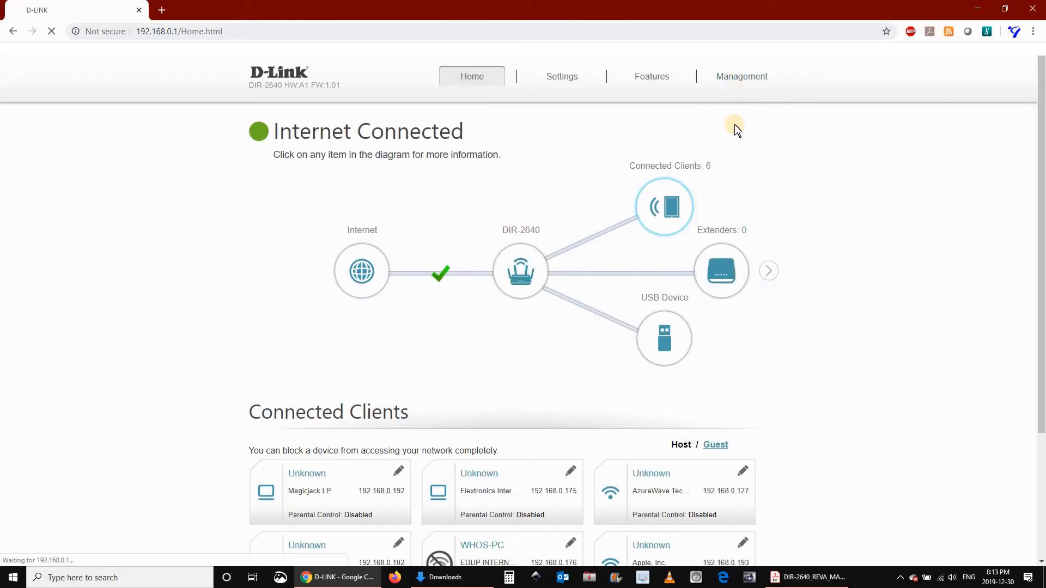
left_click(741, 76)
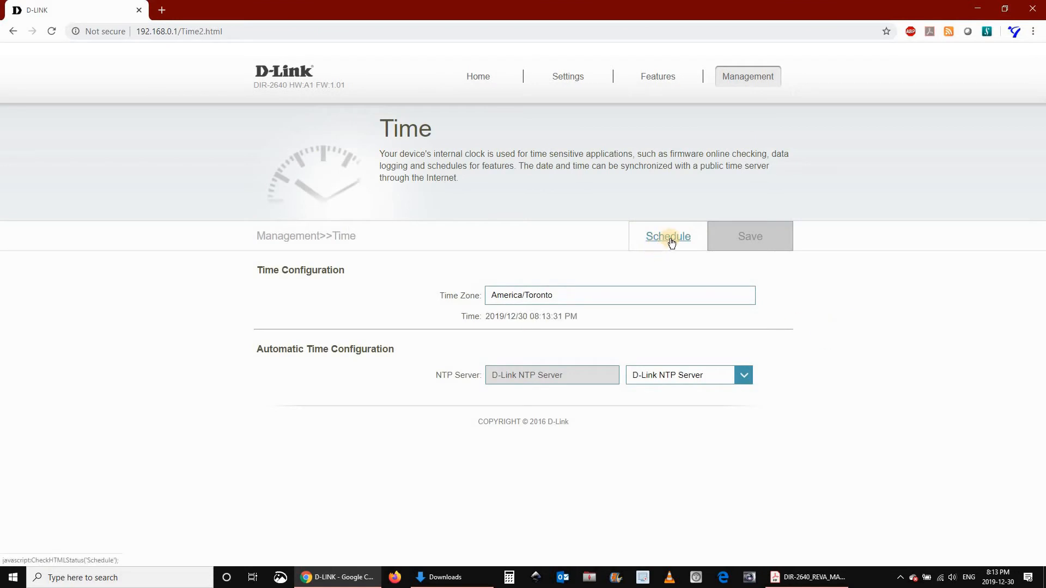
left_click(667, 236)
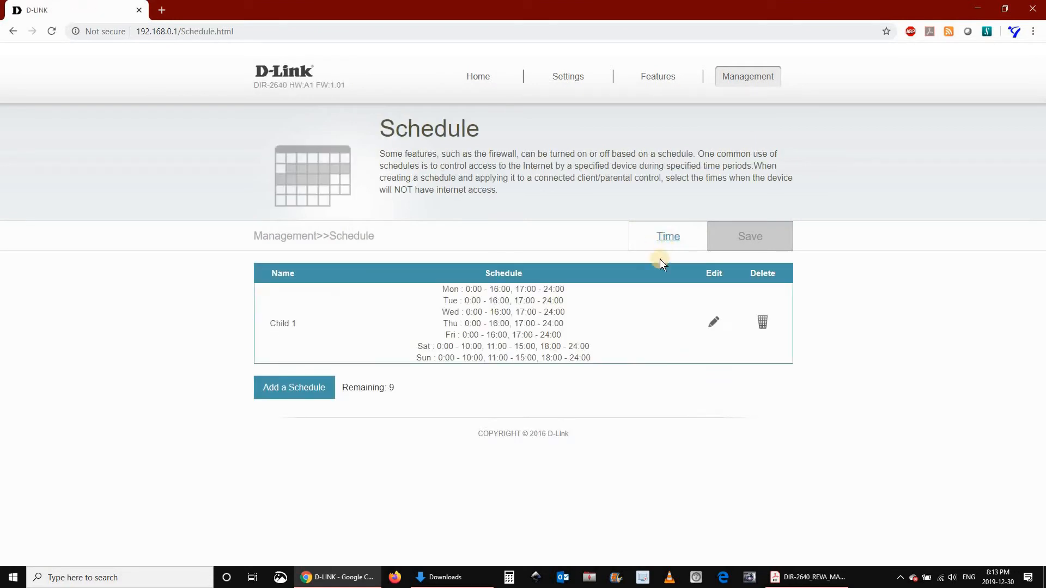
mouse_move(530, 379)
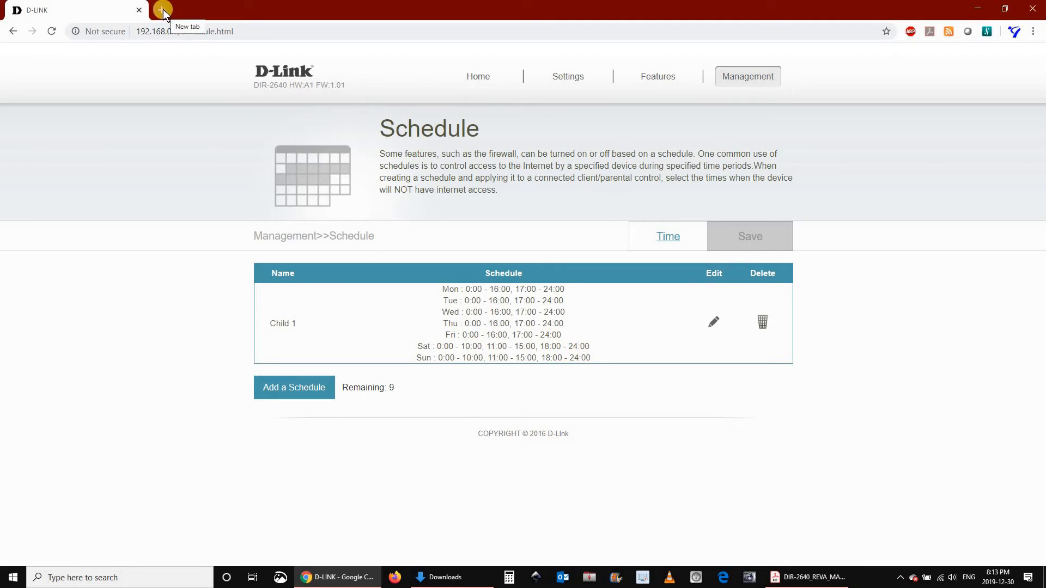
- Open a new Chrome tab loading msn.com, then open another tab
left_click(163, 9)
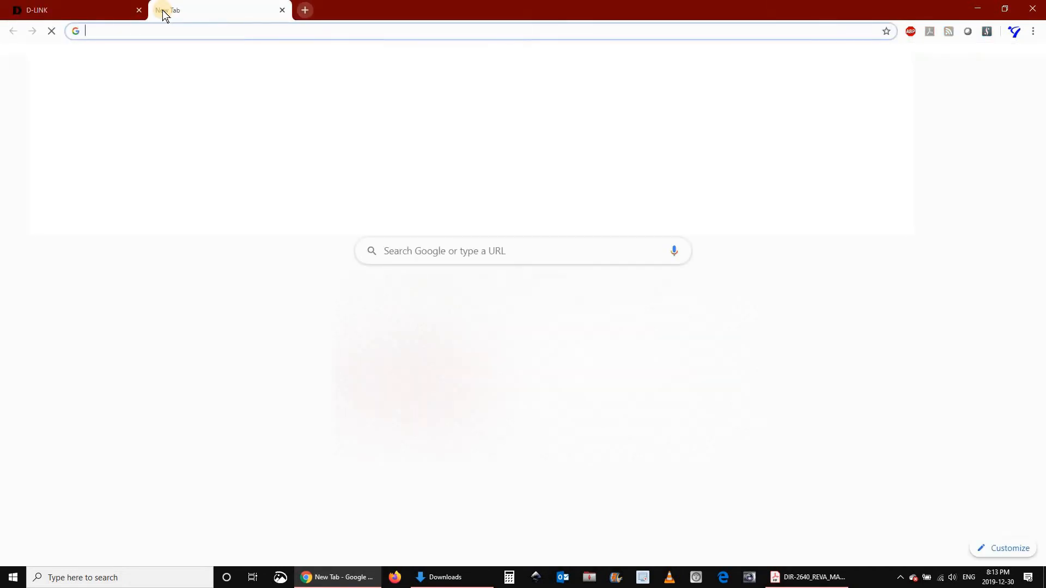
type("msn.com/en-ca?checklang=1")
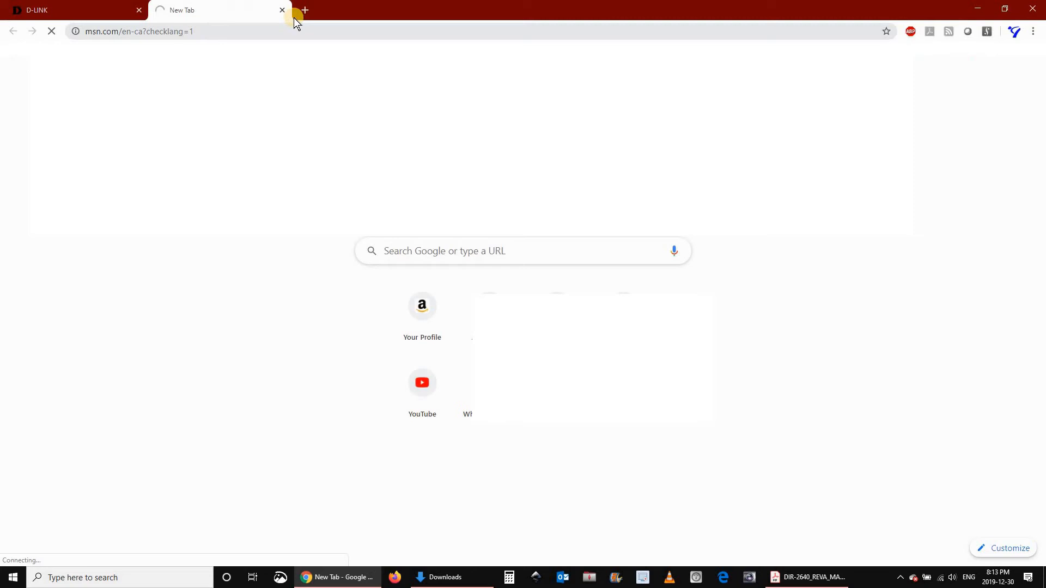
mouse_move(304, 9)
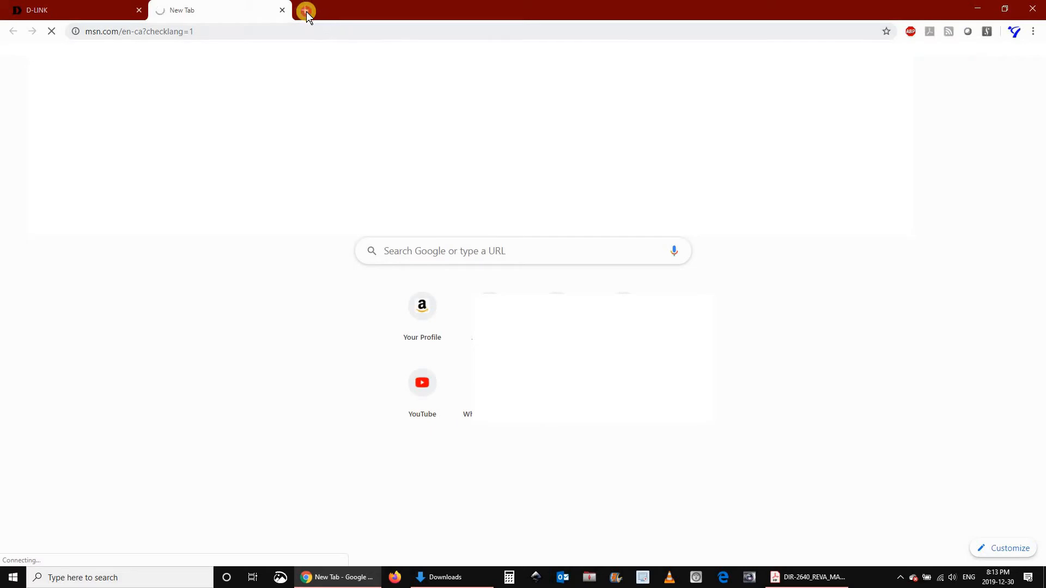
left_click(421, 382)
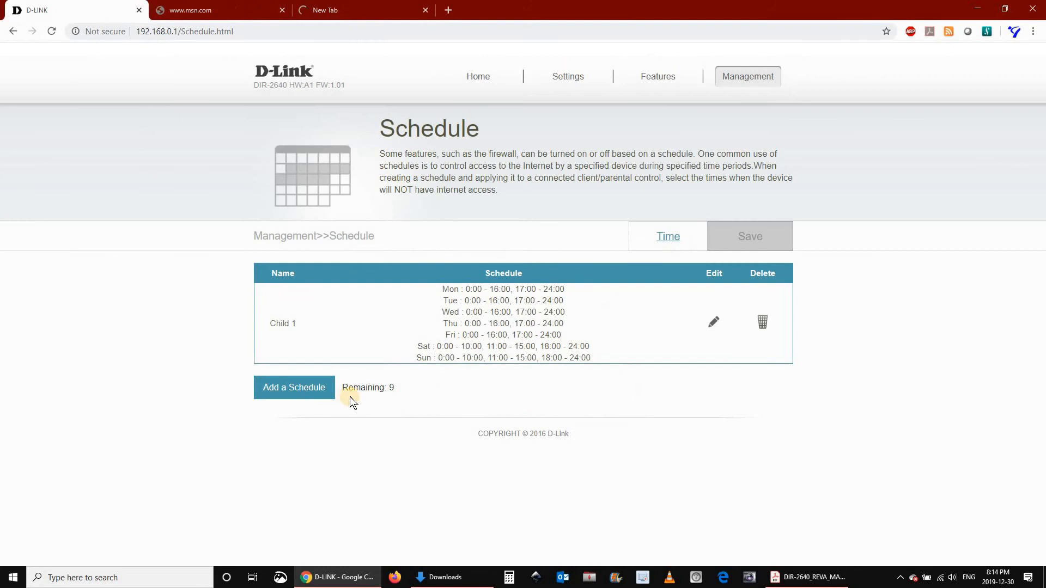
- Disable parental control on the WHOS-PC client card from the router Home page
left_click(478, 77)
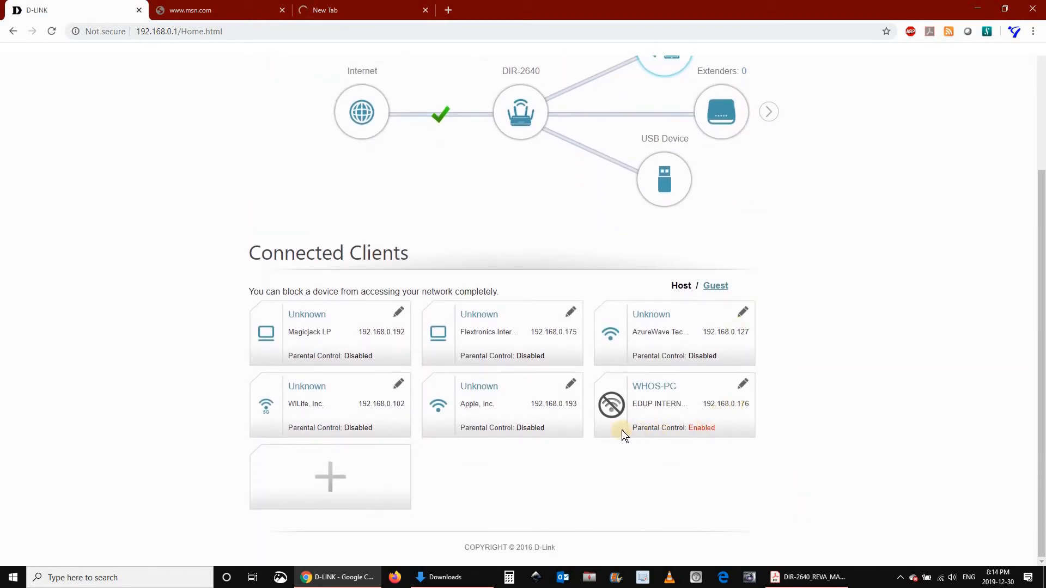
left_click(742, 385)
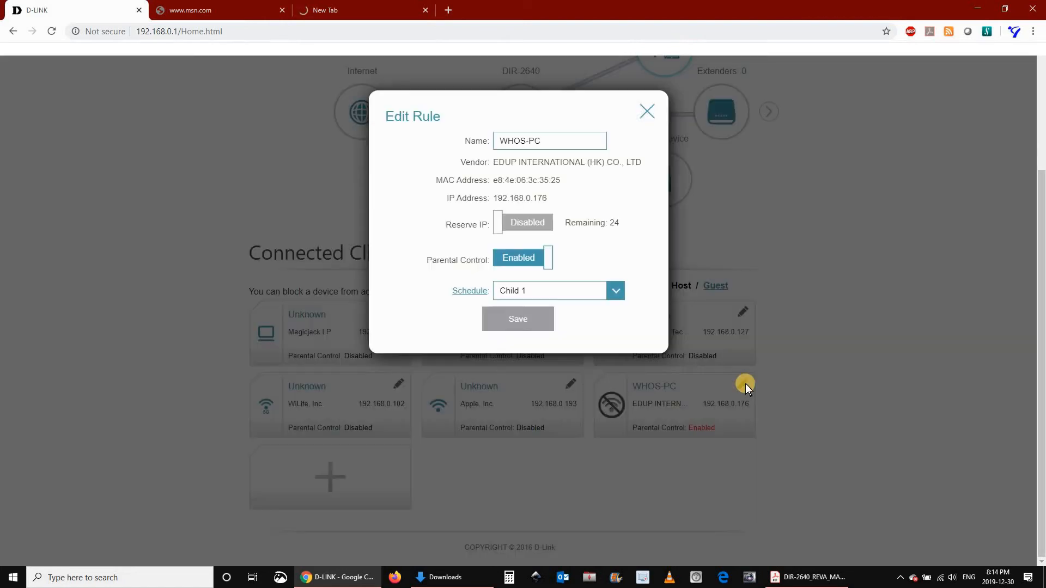
left_click(523, 258)
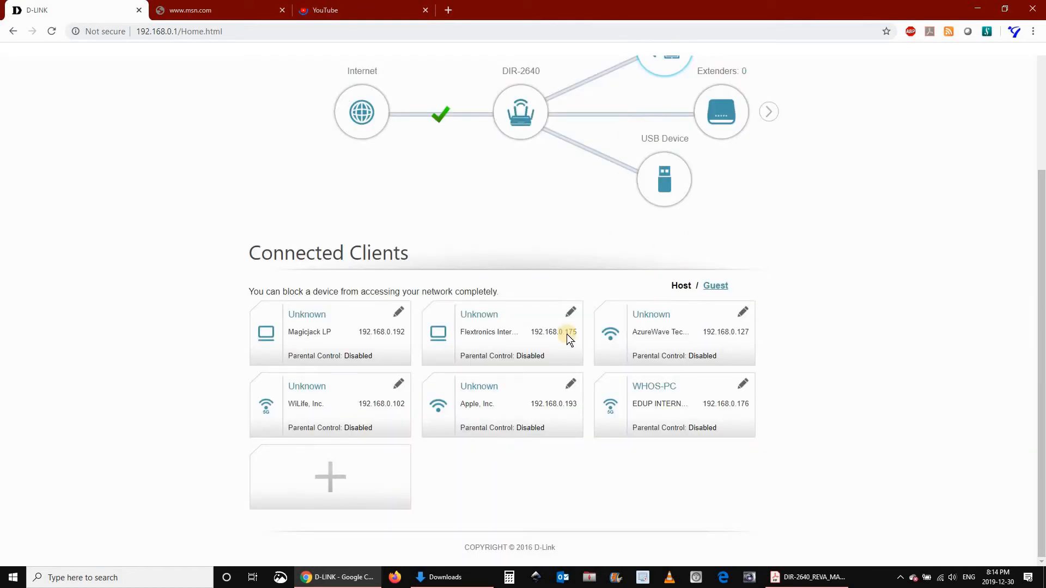
- Reload MSN, confirm YouTube loads, then return to the D-Link tab
left_click(220, 10)
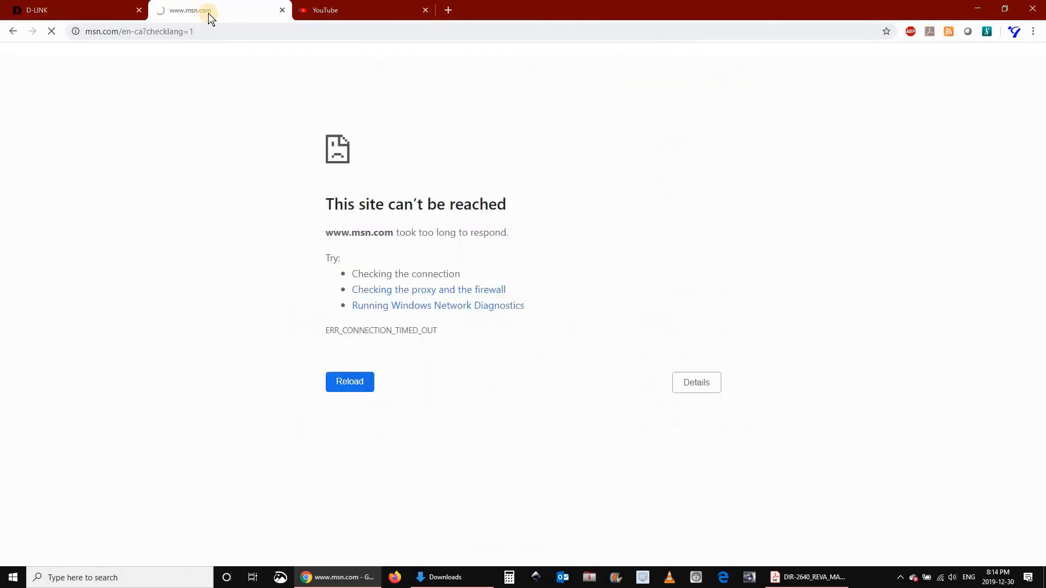
left_click(349, 382)
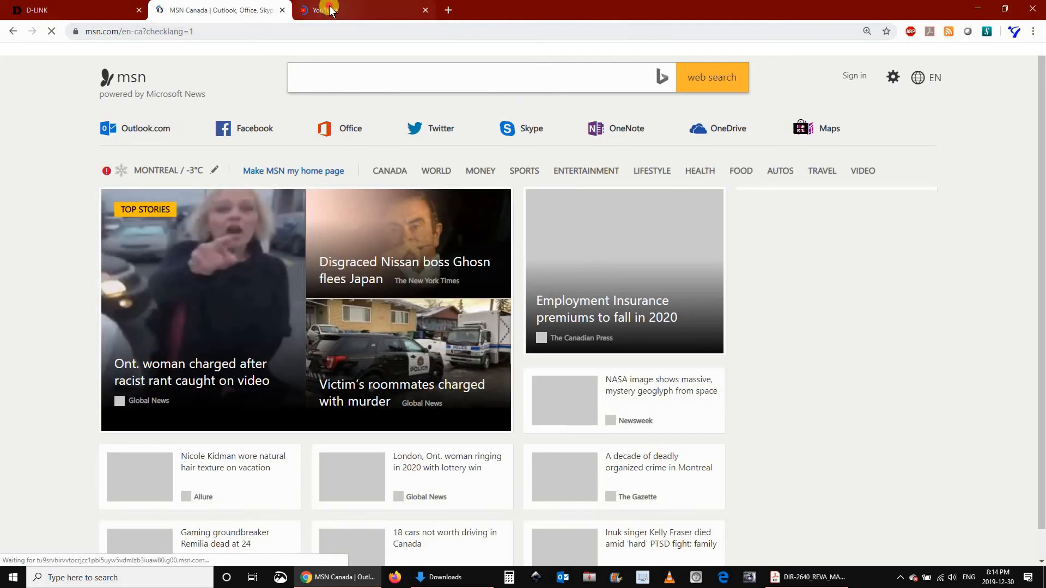
left_click(363, 10)
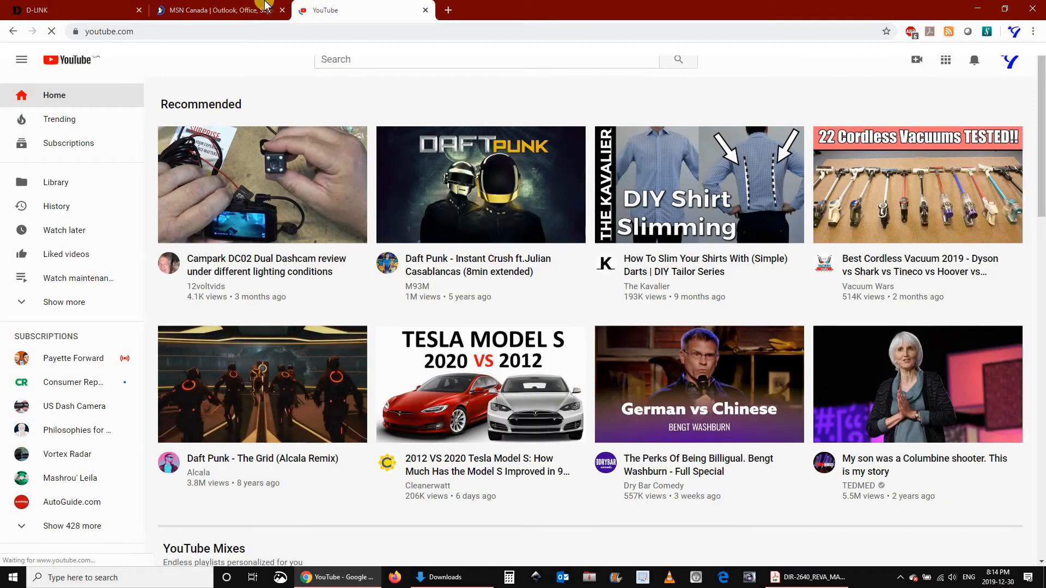
left_click(213, 10)
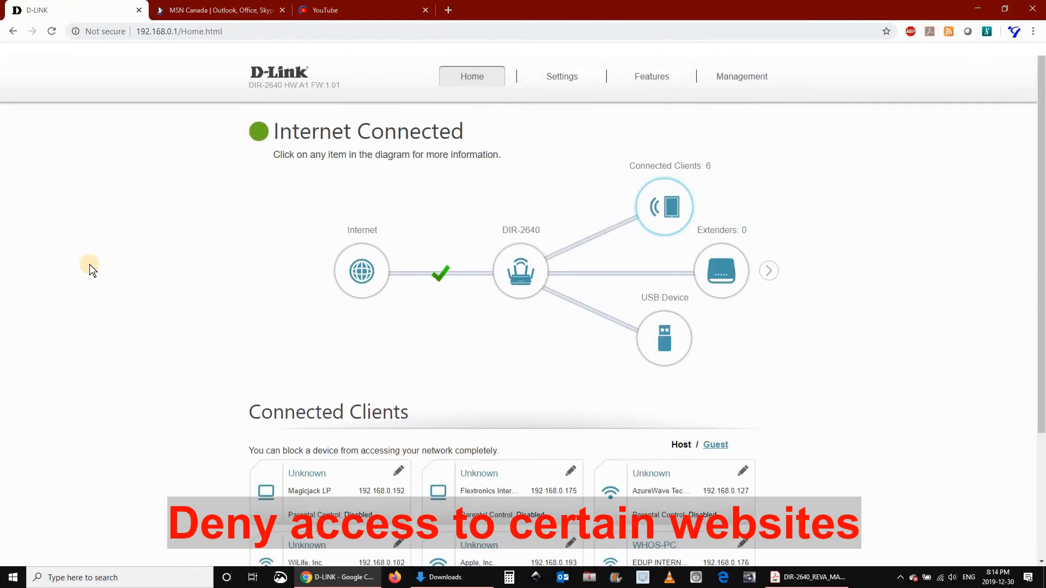
mouse_move(624, 200)
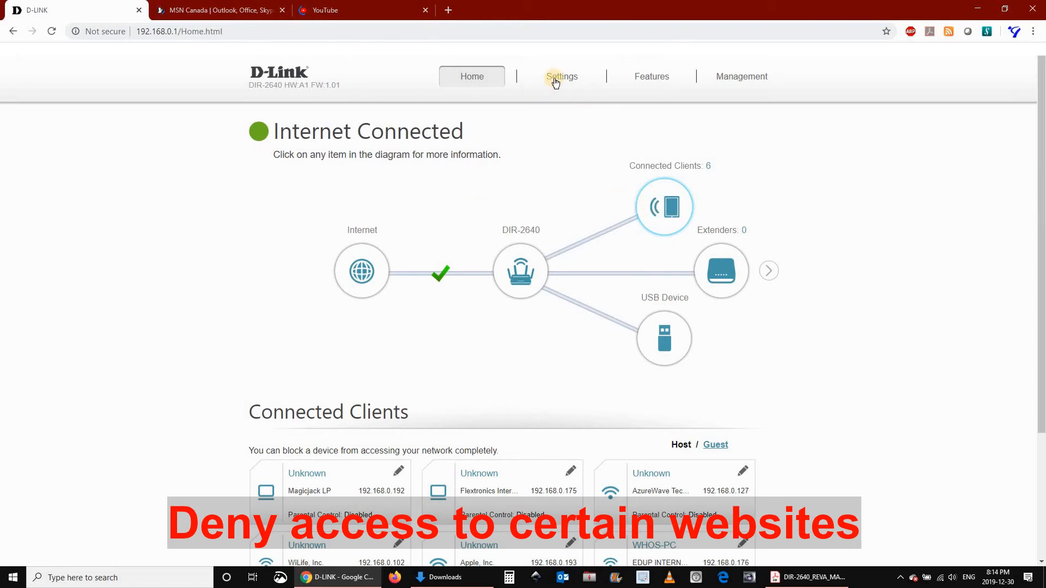
- Open Features > Website Filter, which denies listed sites and has no rules
left_click(561, 77)
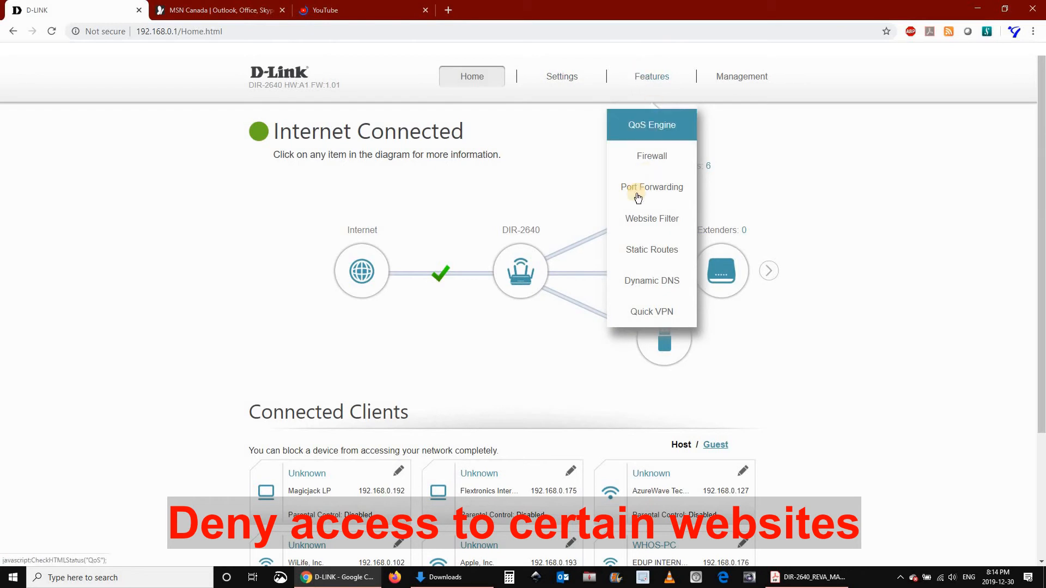
left_click(651, 218)
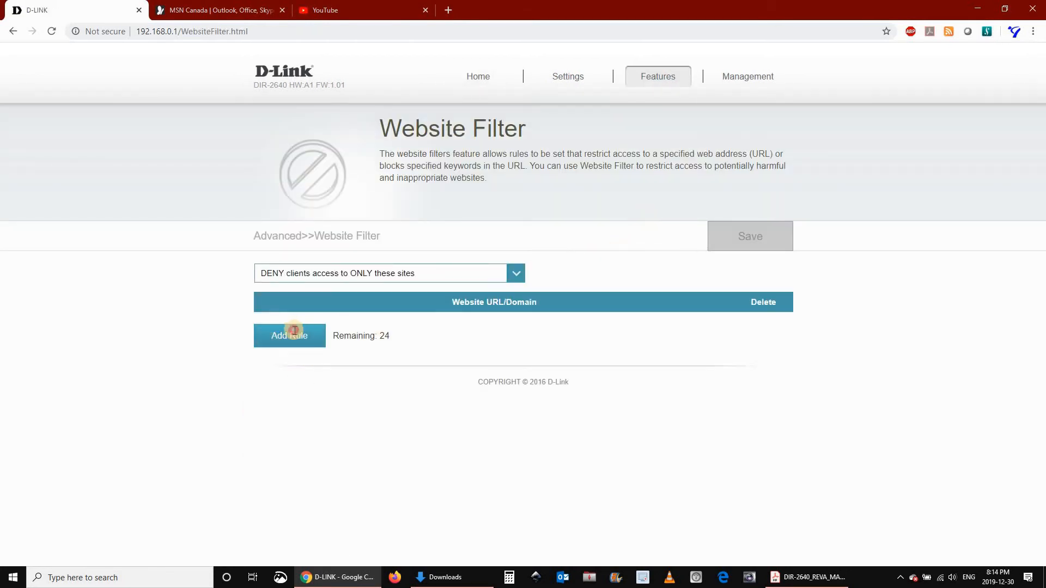
- Add a website filter rule for yahoo.com and save it
left_click(288, 336)
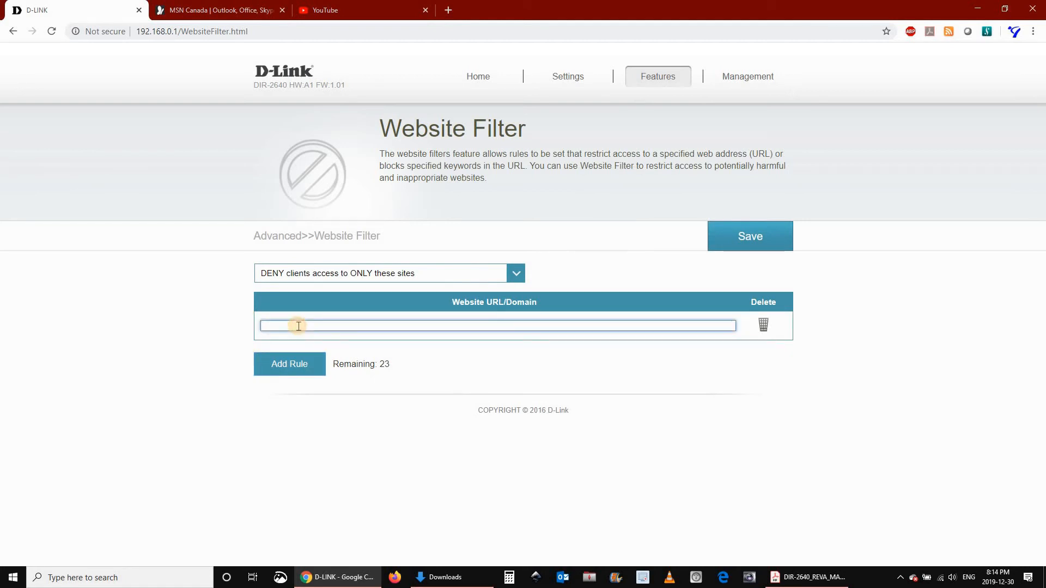
type("yahoo.com")
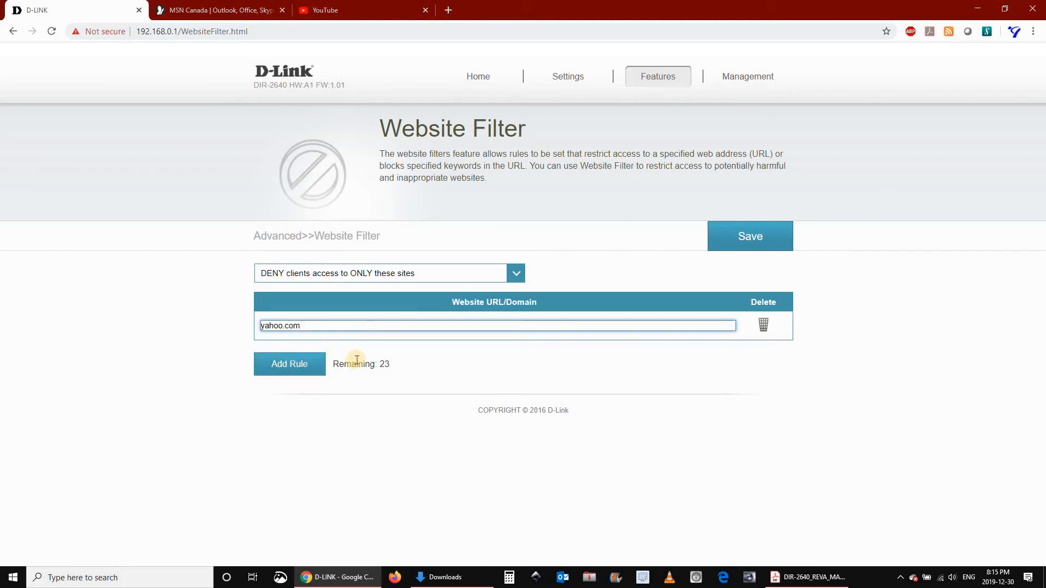
left_click(288, 363)
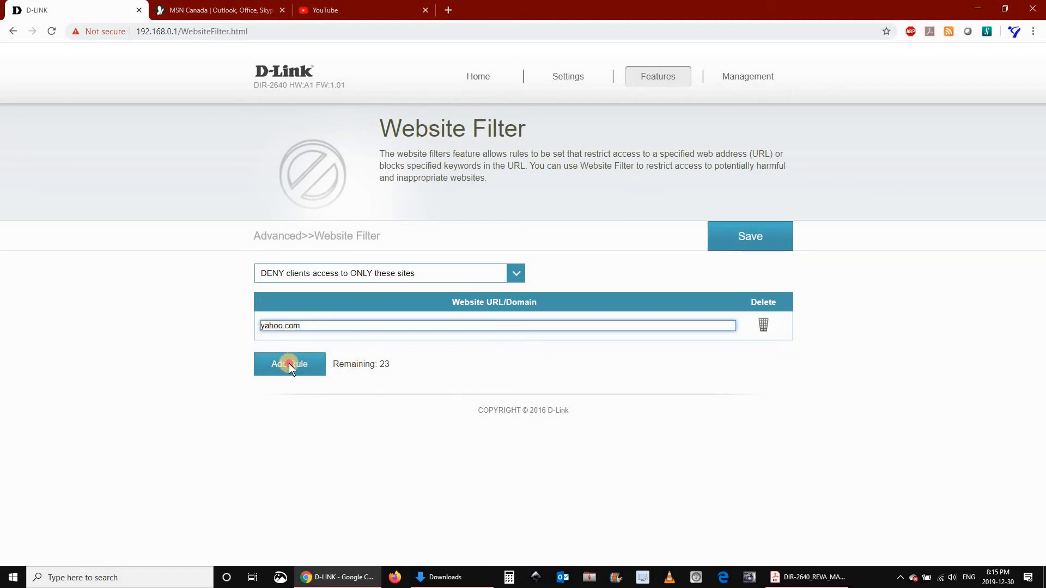
left_click(750, 235)
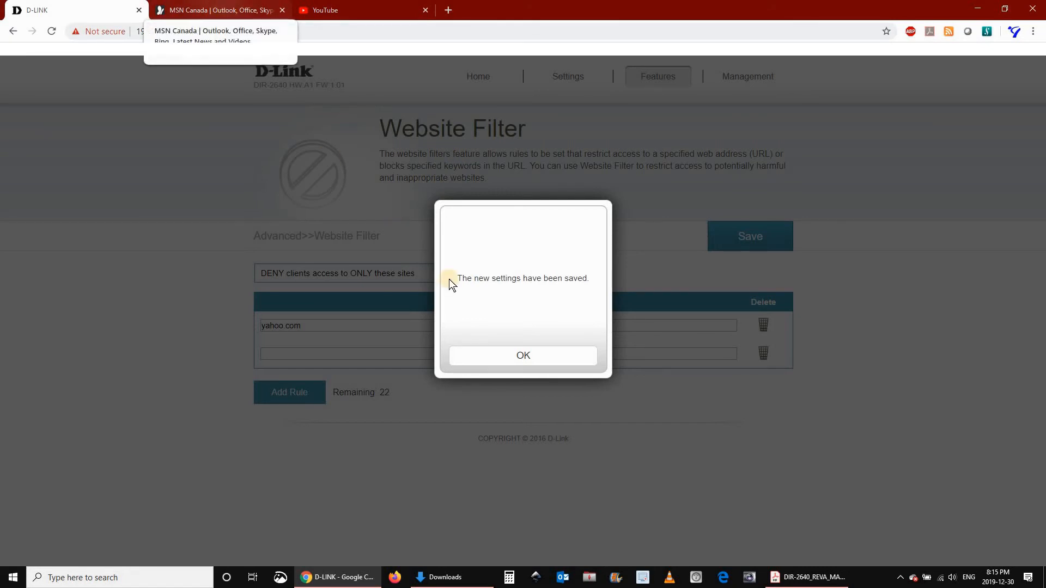
left_click(523, 355)
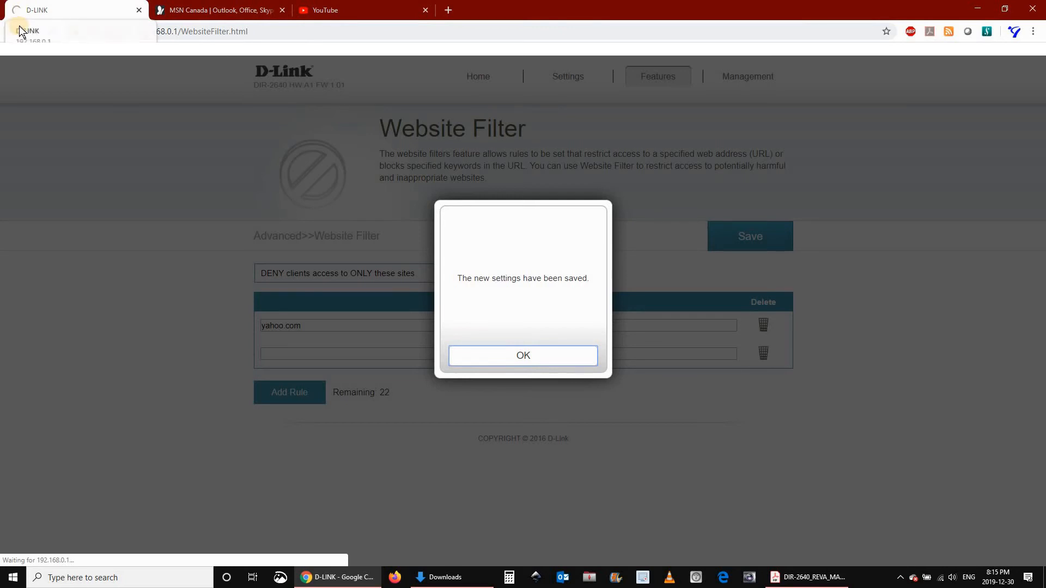
- Confirm the save again and switch to the YouTube tab to test the filter
left_click(18, 31)
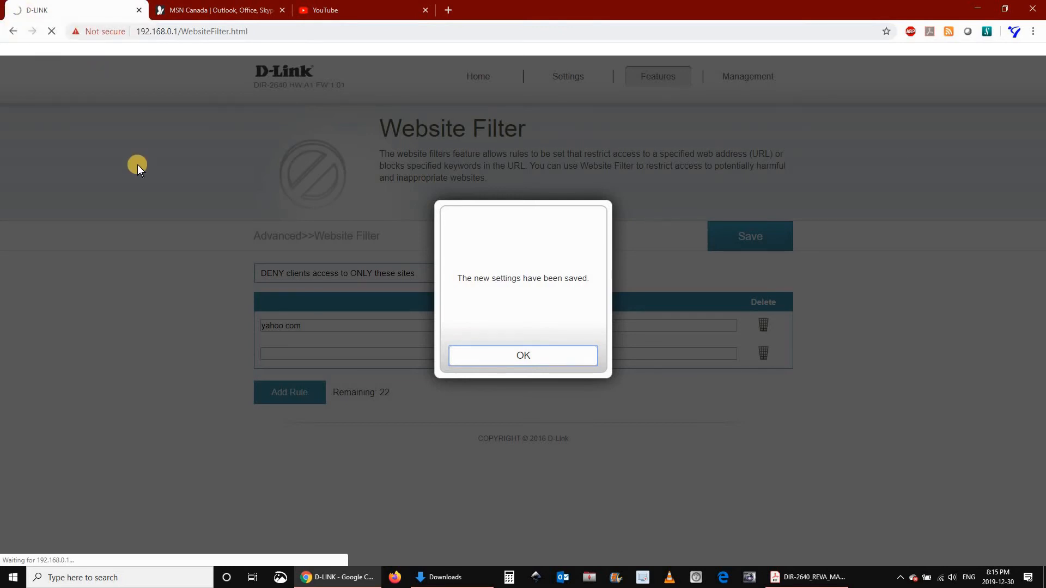
mouse_move(172, 129)
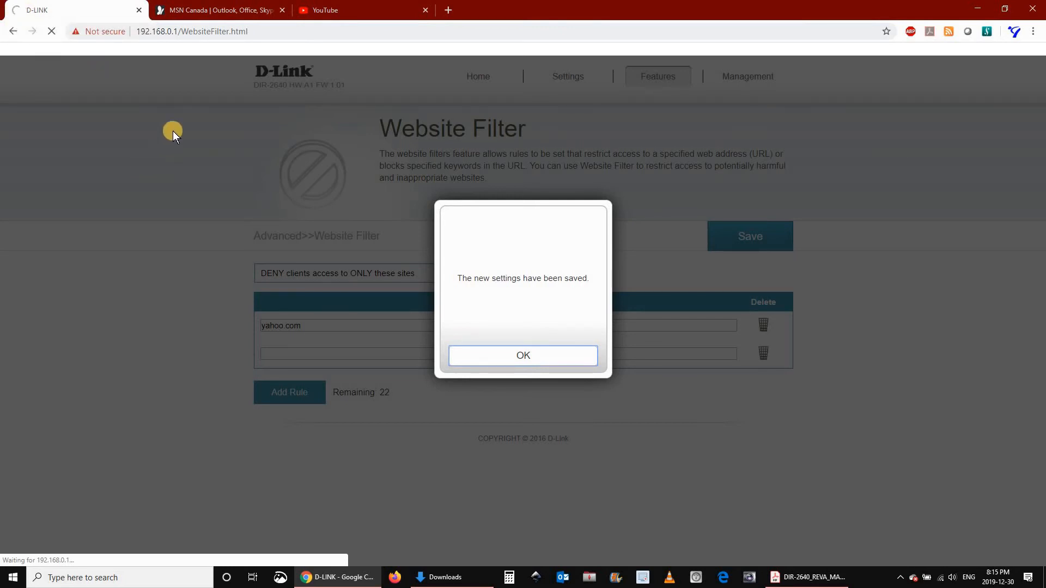
mouse_move(342, 9)
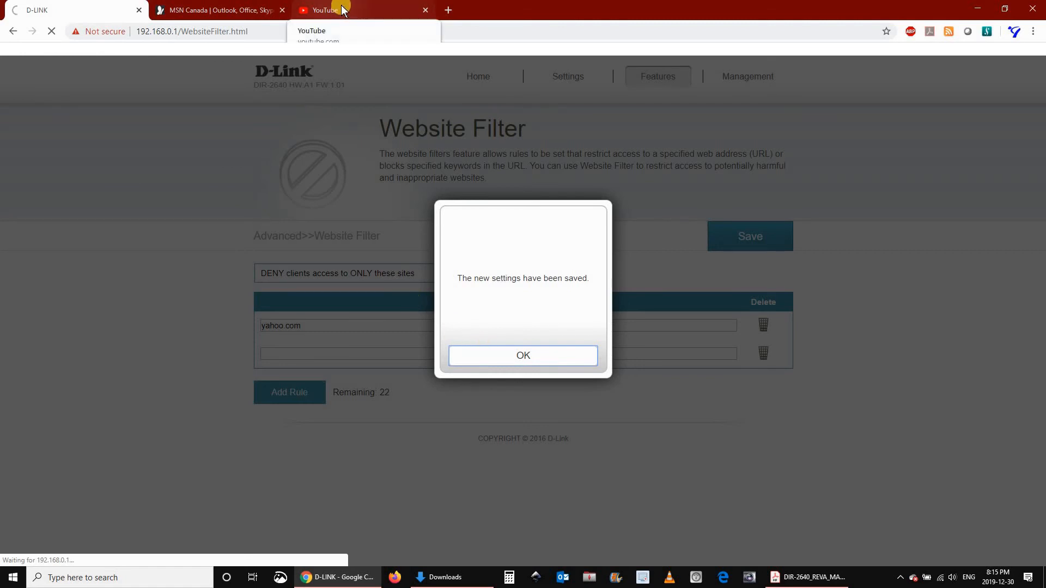
left_click(523, 355)
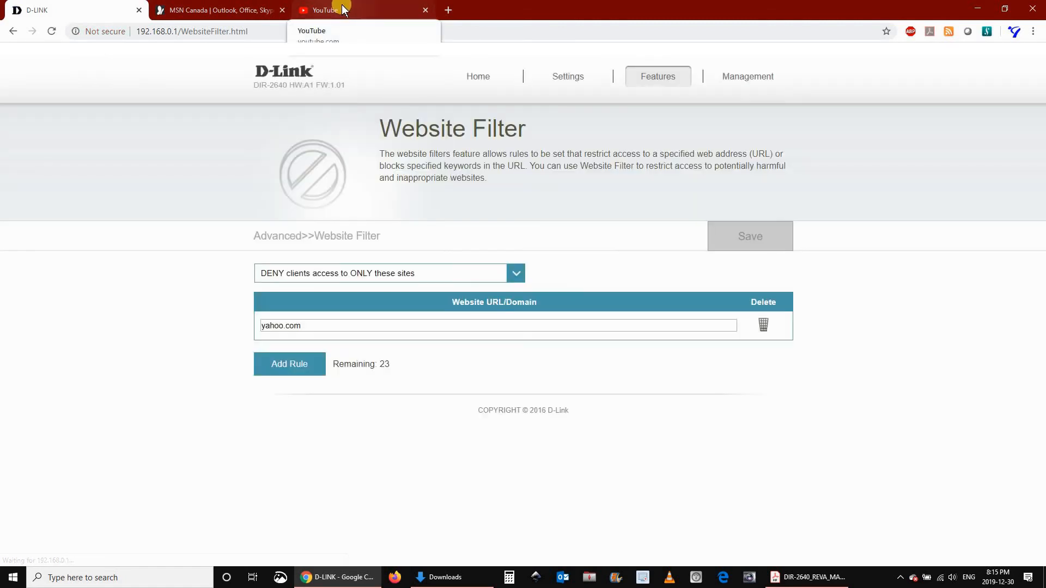
left_click(364, 10)
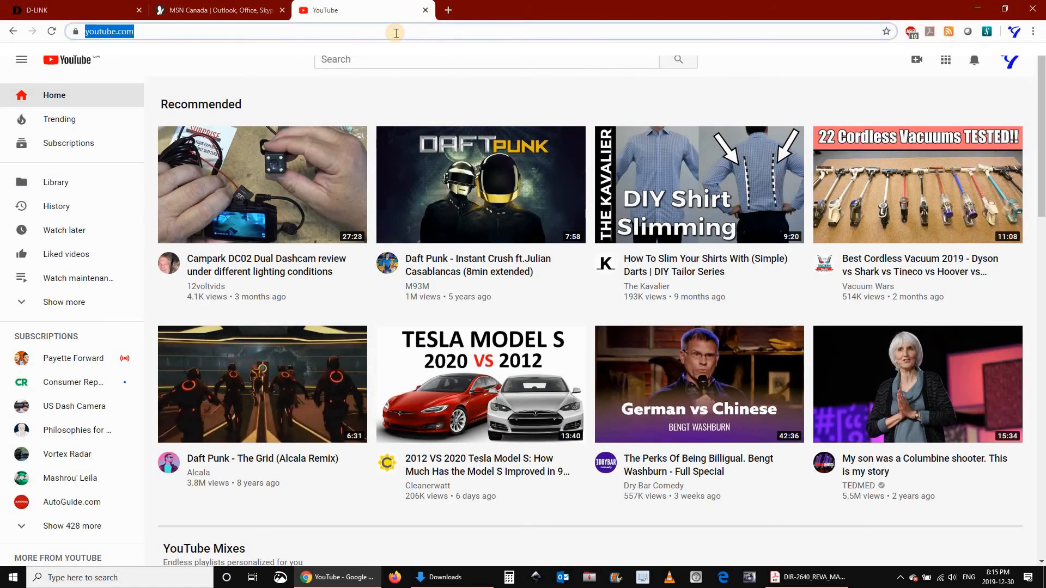
- Load yahoo.com in the YouTube tab to test whether the filter blocks it
type("yaho")
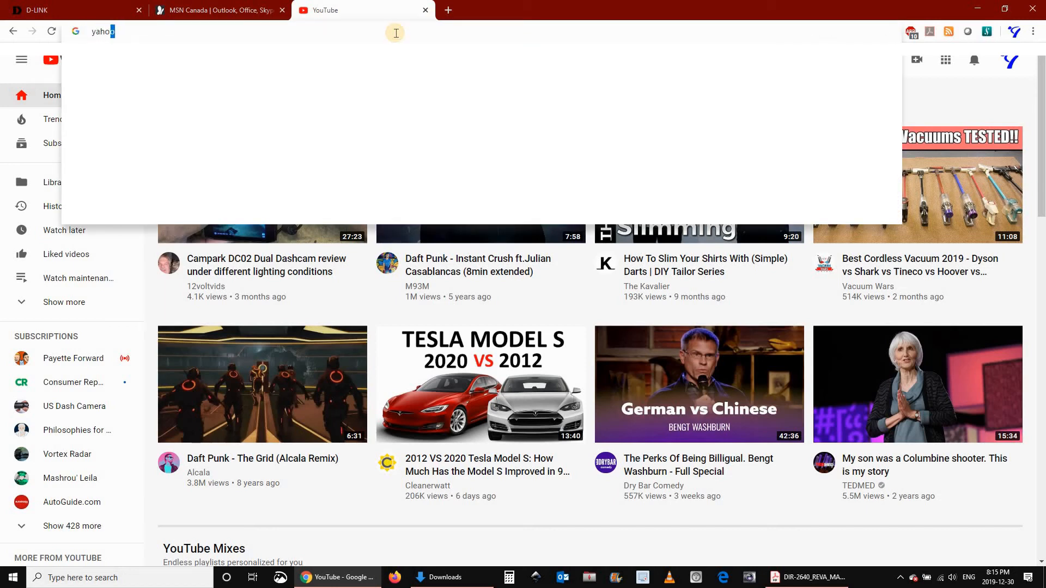
key("enter")
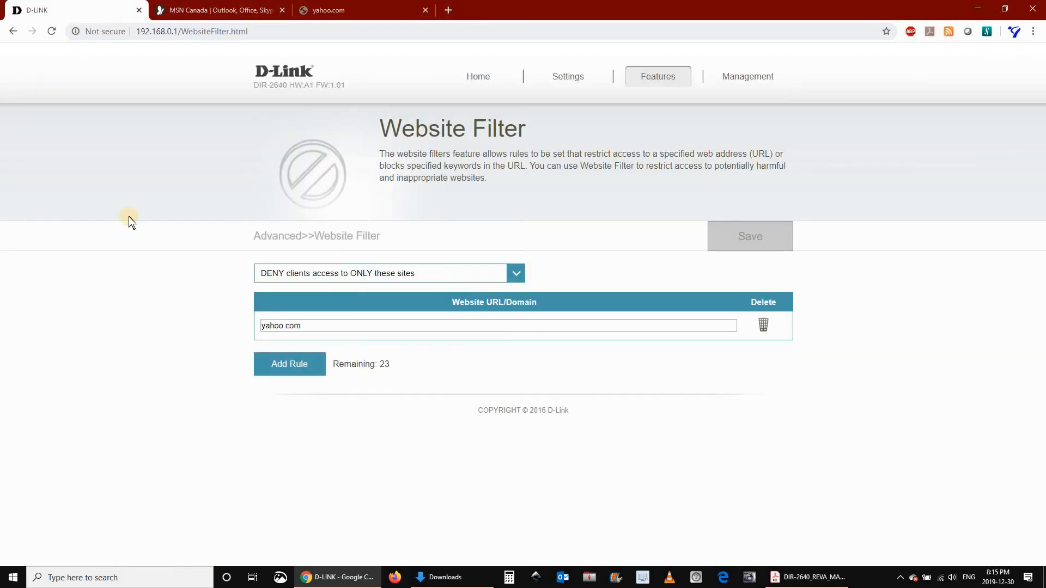
mouse_move(702, 324)
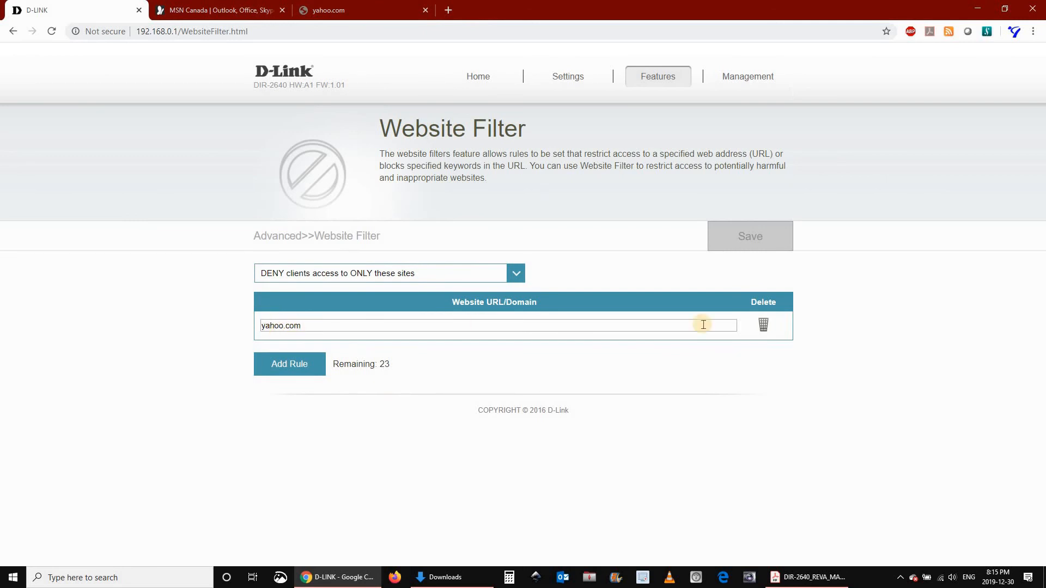
- Delete the yahoo.com filter rule, save the empty list, and confirm
left_click(763, 325)
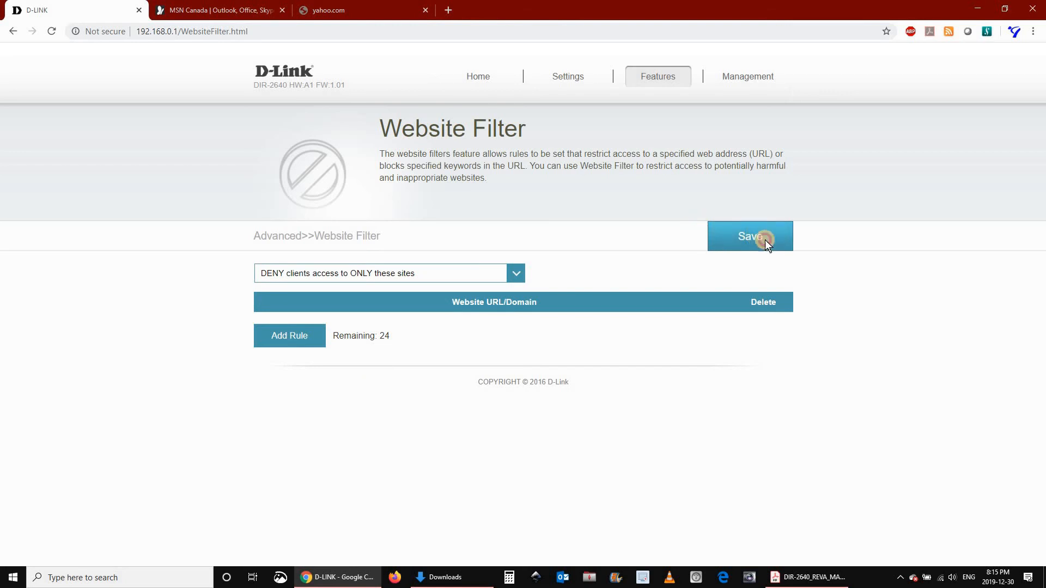
left_click(749, 236)
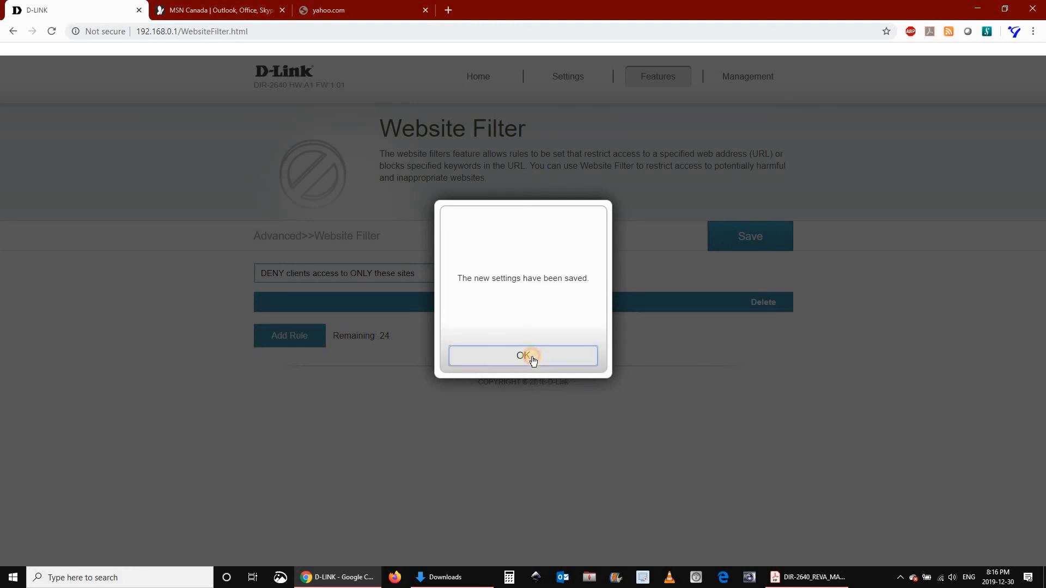
left_click(523, 354)
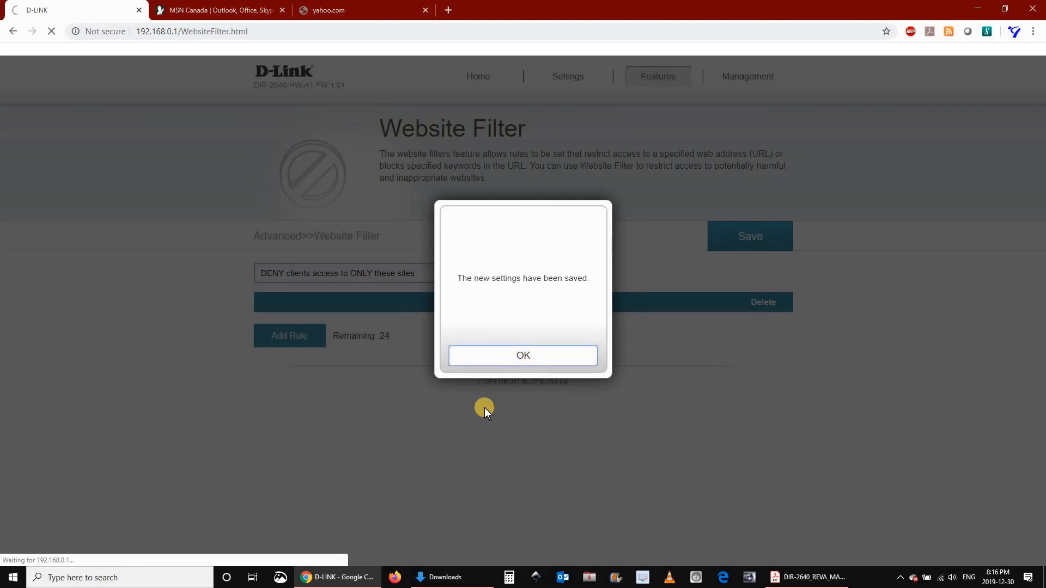
left_click(523, 354)
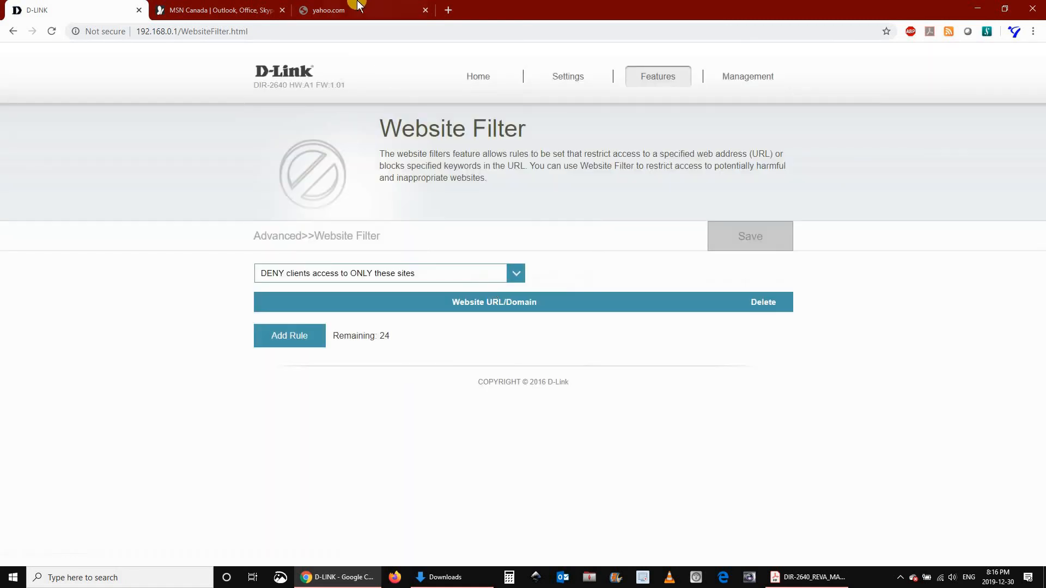
- Check yahoo.com loads, close the Yahoo tab, and go to the router Home page
left_click(360, 9)
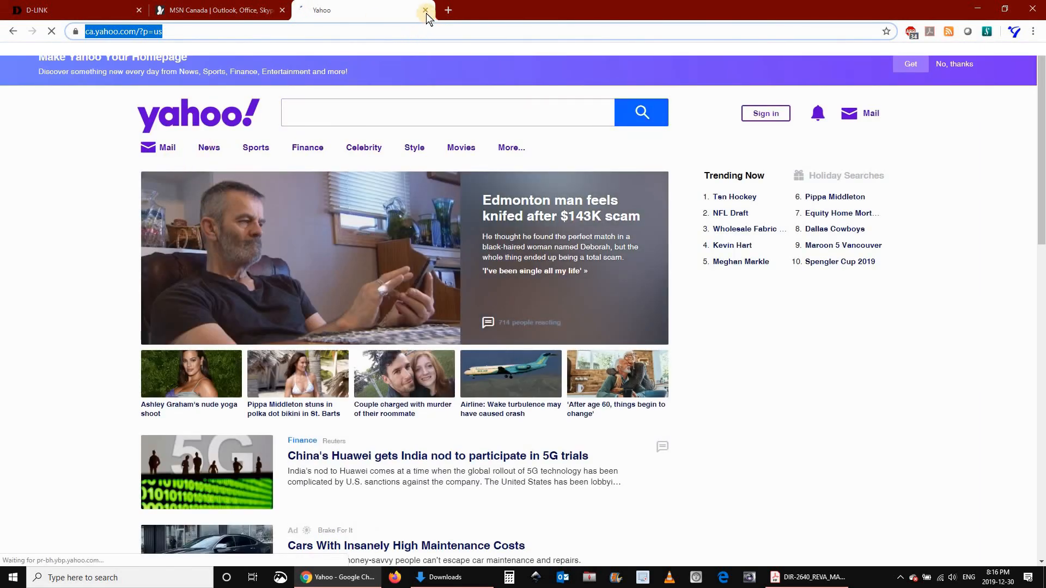
left_click(425, 10)
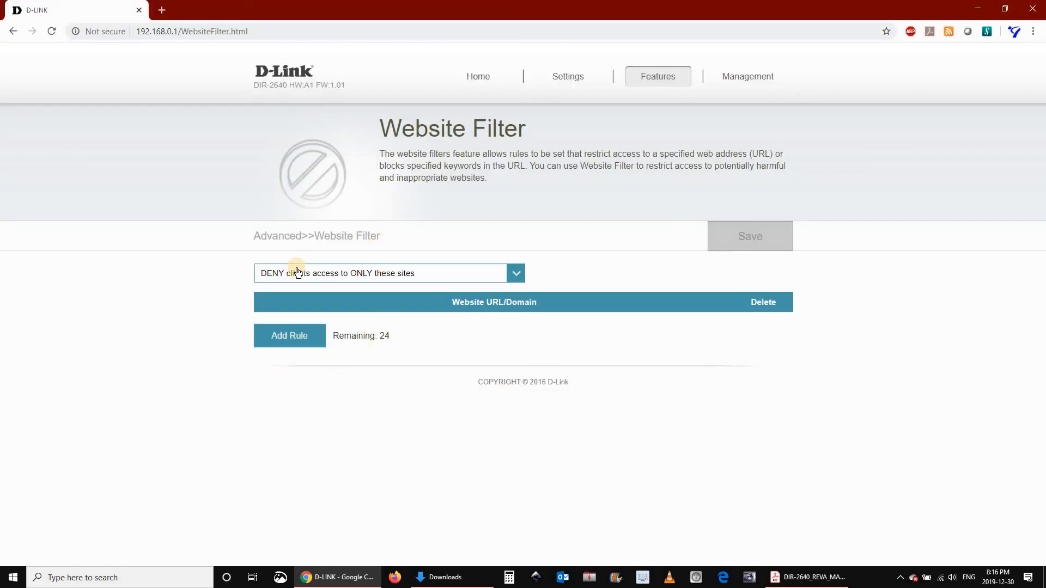
left_click(472, 76)
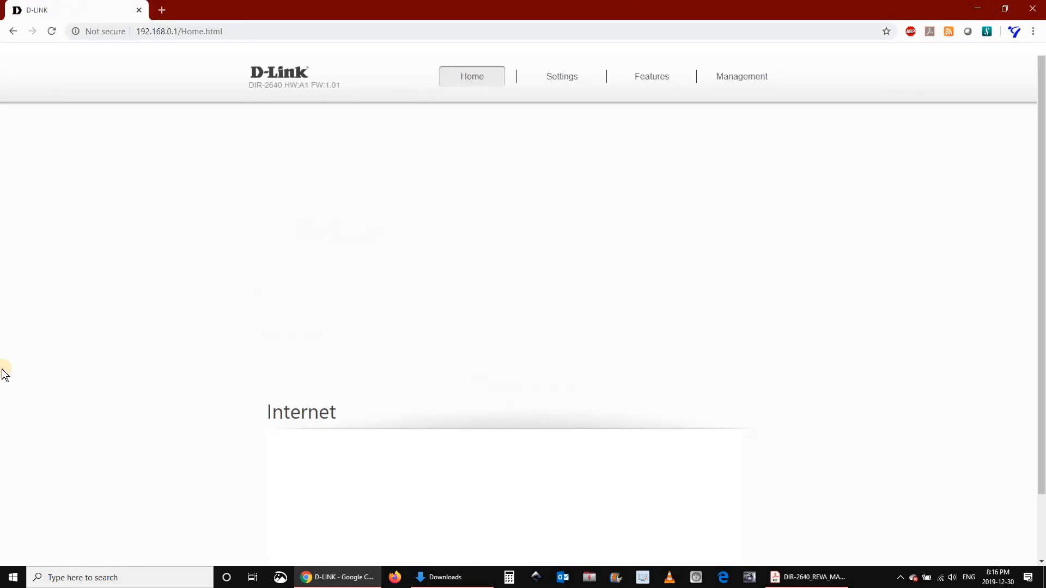